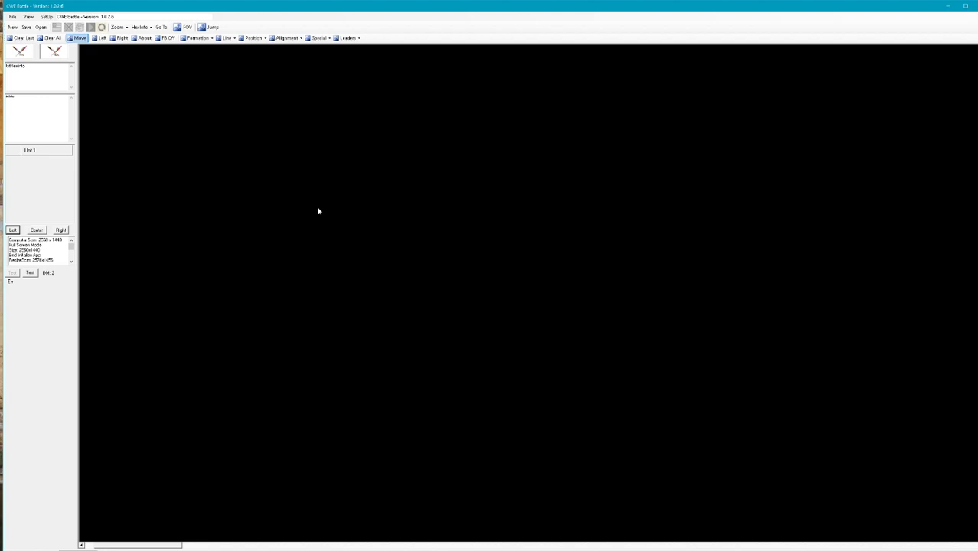
{"action": "mouse_move", "coordinate": [263, 172]}
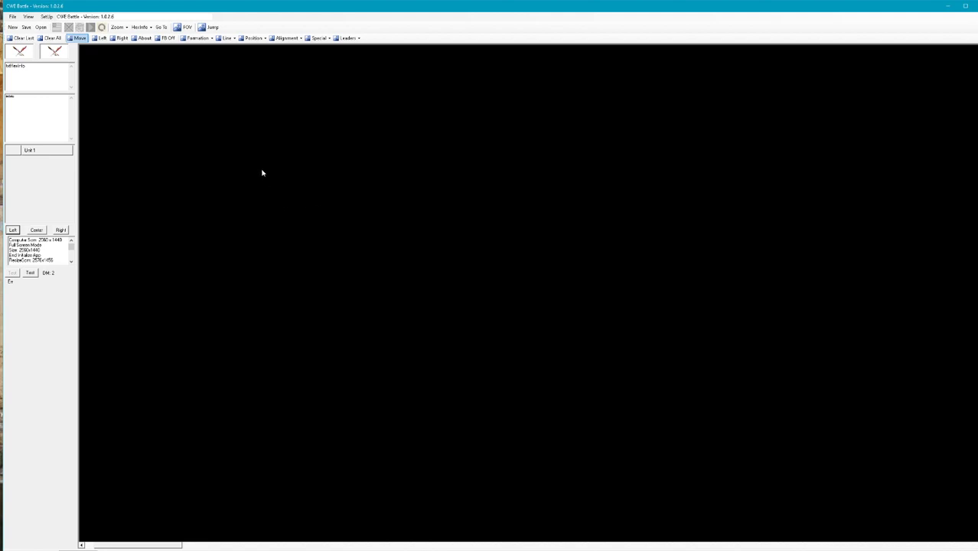
{"action": "mouse_move", "coordinate": [211, 129]}
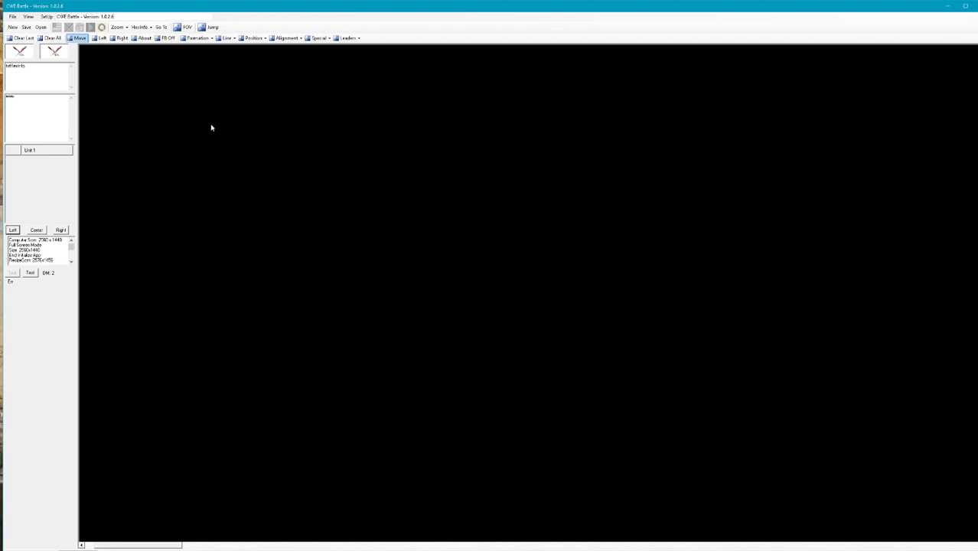
{"action": "mouse_move", "coordinate": [190, 119]}
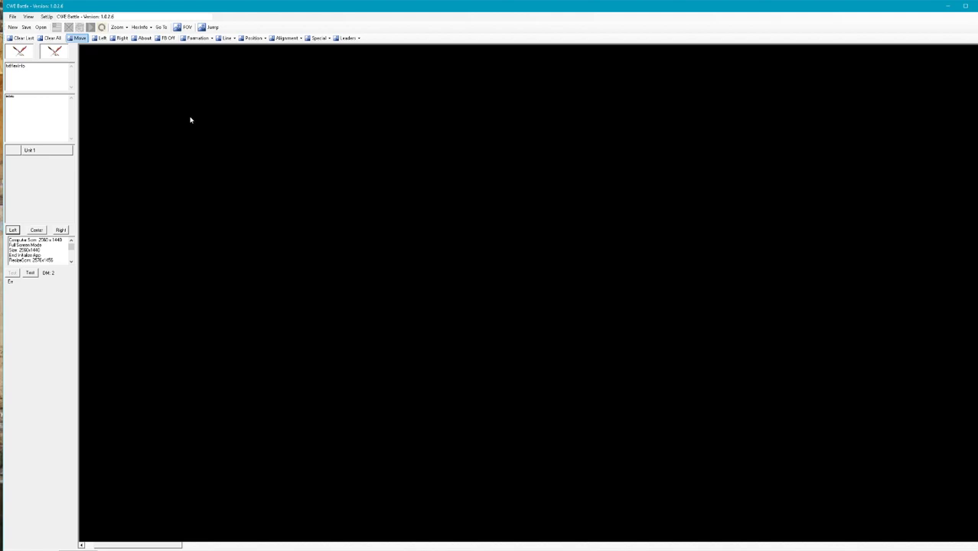
{"action": "mouse_move", "coordinate": [169, 101]}
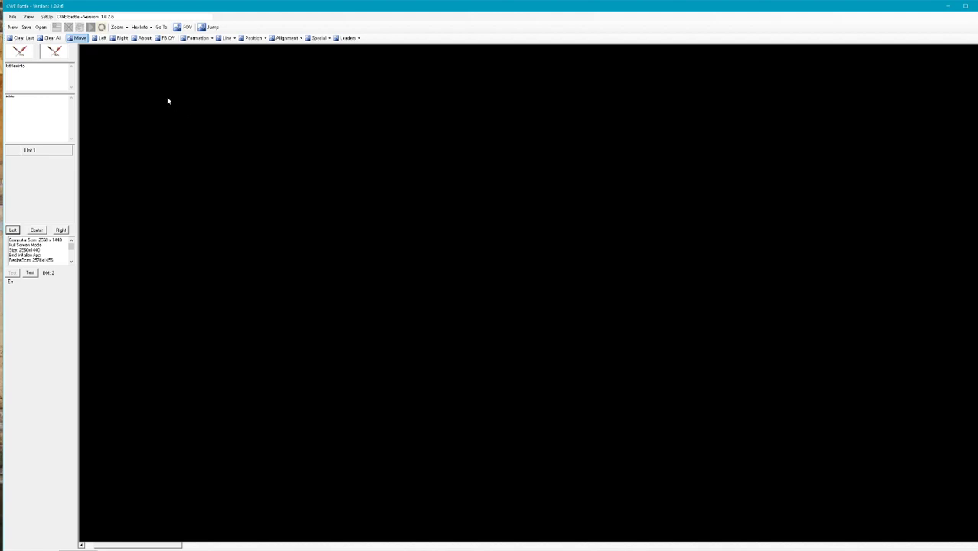
{"action": "mouse_move", "coordinate": [155, 47]}
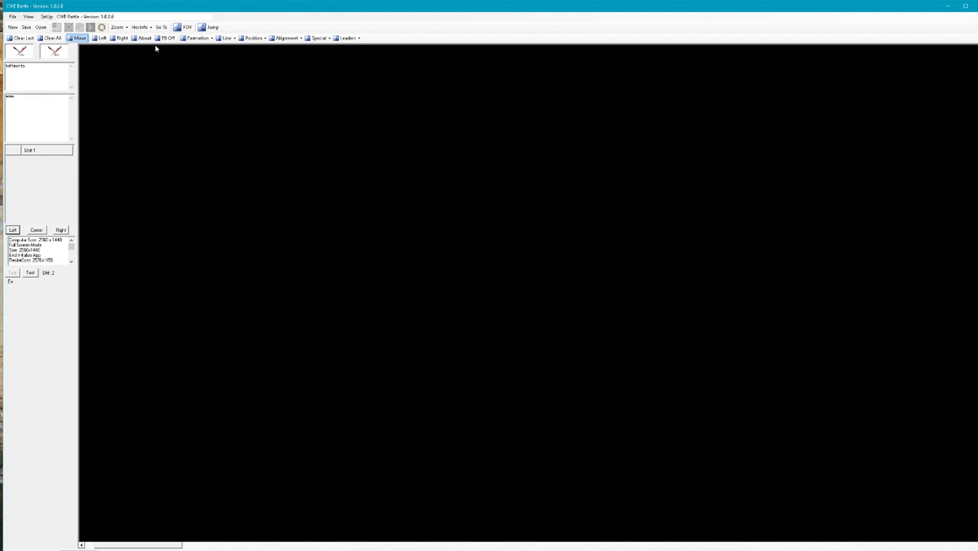
{"action": "mouse_move", "coordinate": [27, 28]}
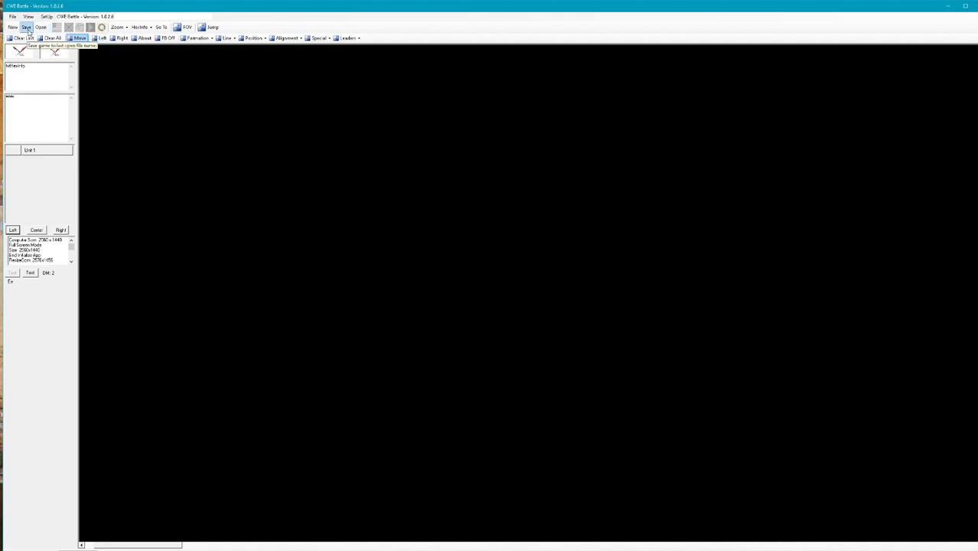
{"action": "mouse_move", "coordinate": [12, 27]}
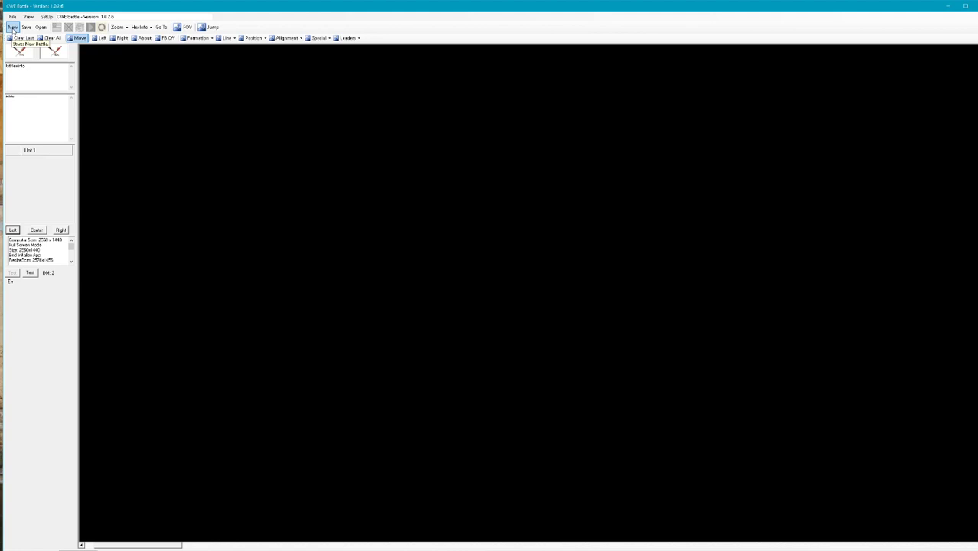
Start a new play-by-email game, name it, and confirm the chosen scenario group
{"action": "left_click", "coordinate": [12, 28]}
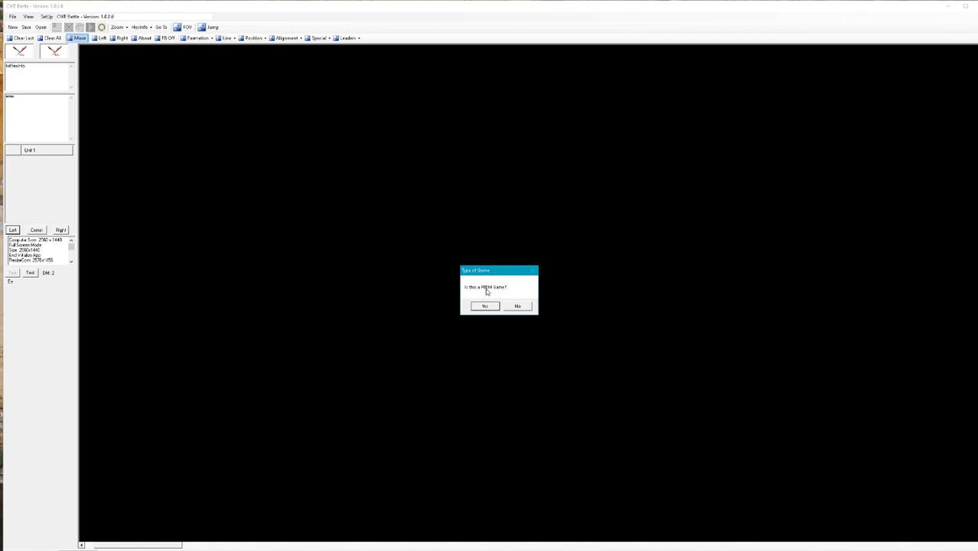
{"action": "mouse_move", "coordinate": [518, 294]}
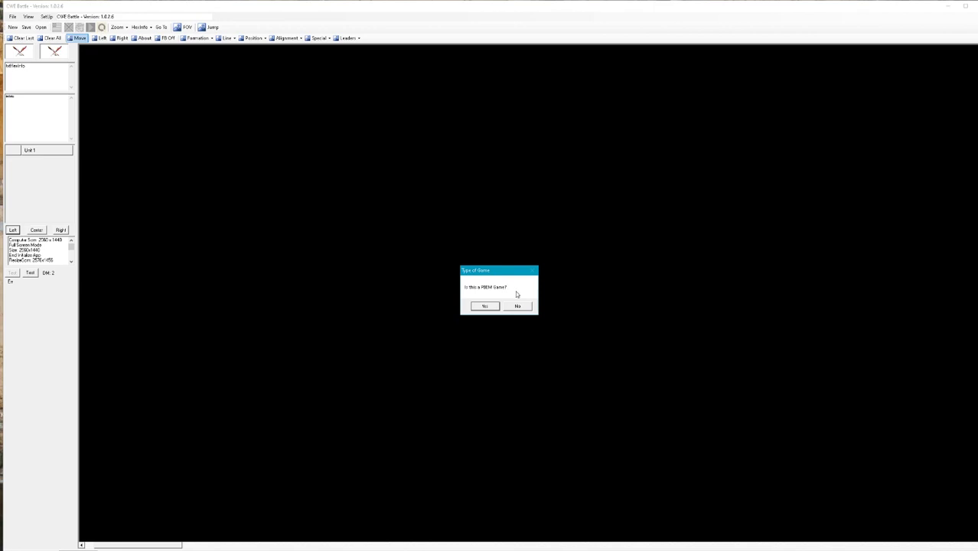
{"action": "mouse_move", "coordinate": [527, 306]}
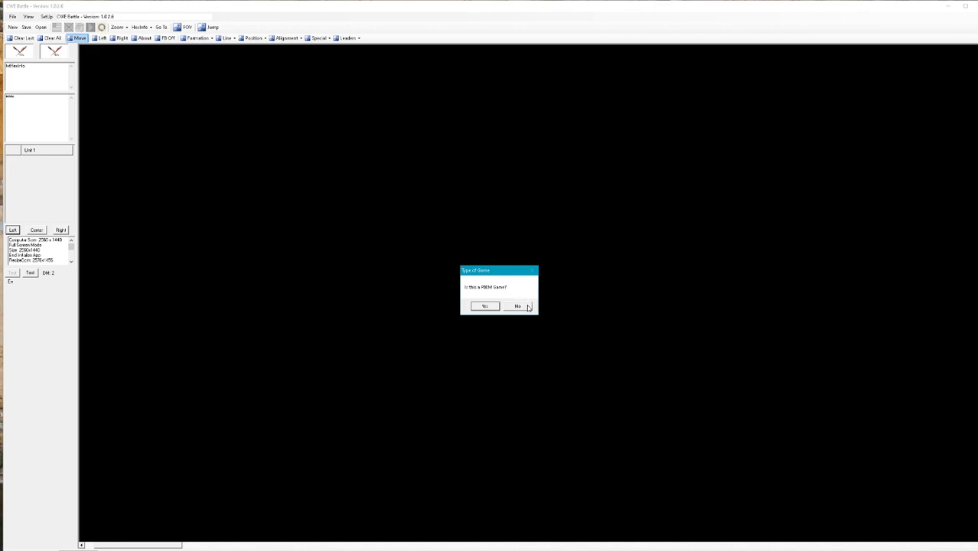
{"action": "left_click", "coordinate": [517, 307]}
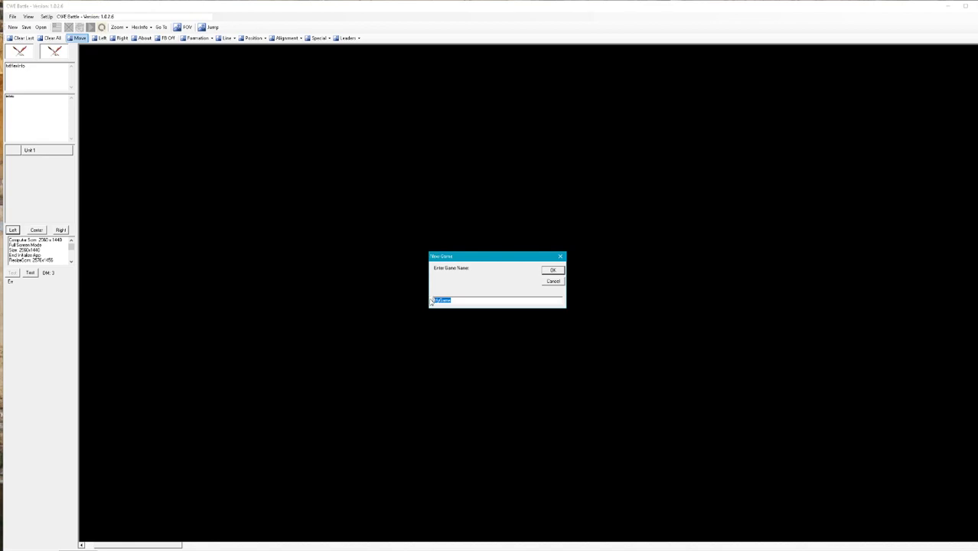
{"action": "mouse_move", "coordinate": [453, 310]}
{"action": "type", "text": "Demo1"}
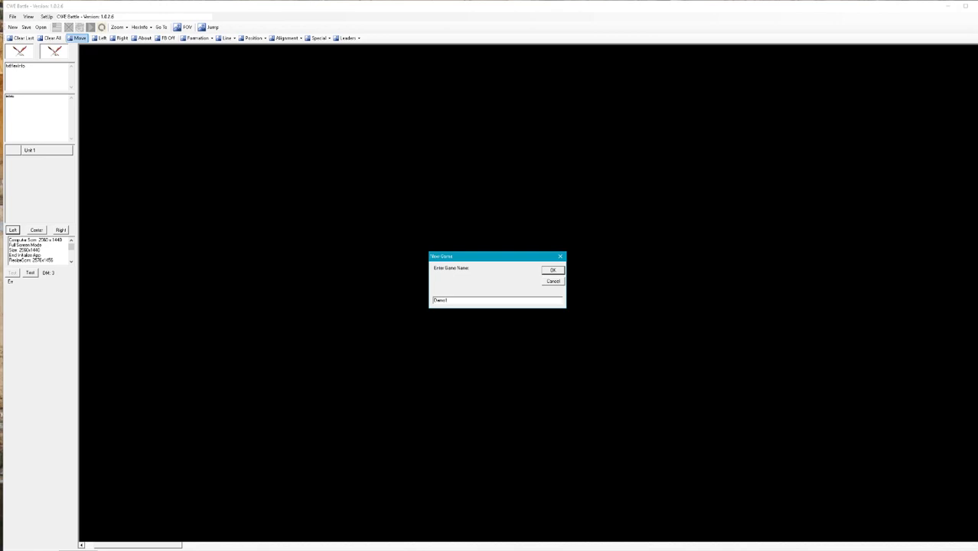
{"action": "left_click", "coordinate": [553, 269]}
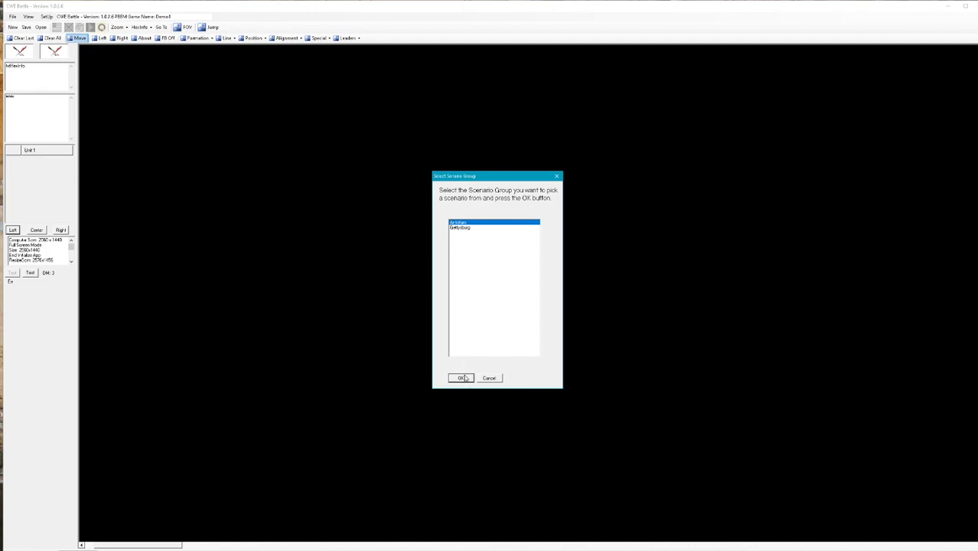
{"action": "left_click", "coordinate": [462, 378]}
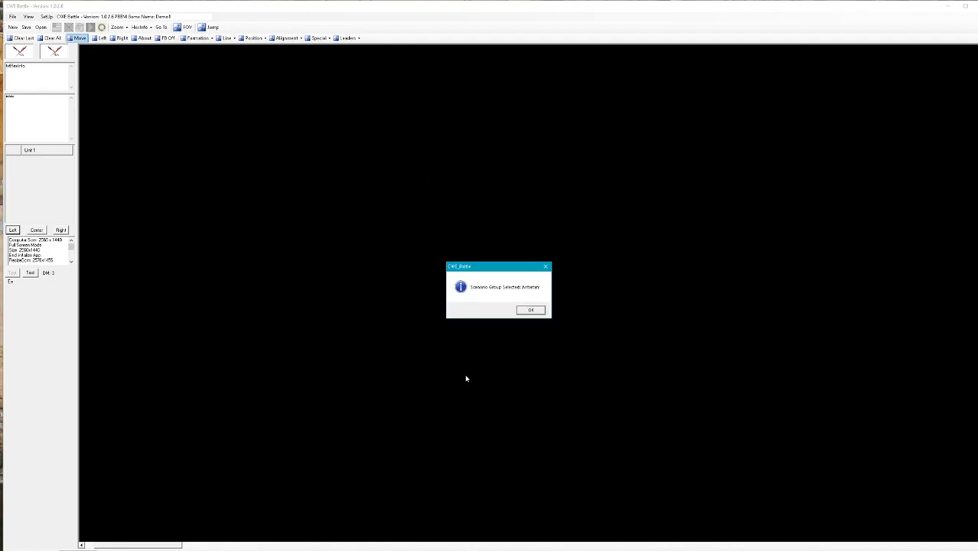
{"action": "left_click", "coordinate": [531, 309]}
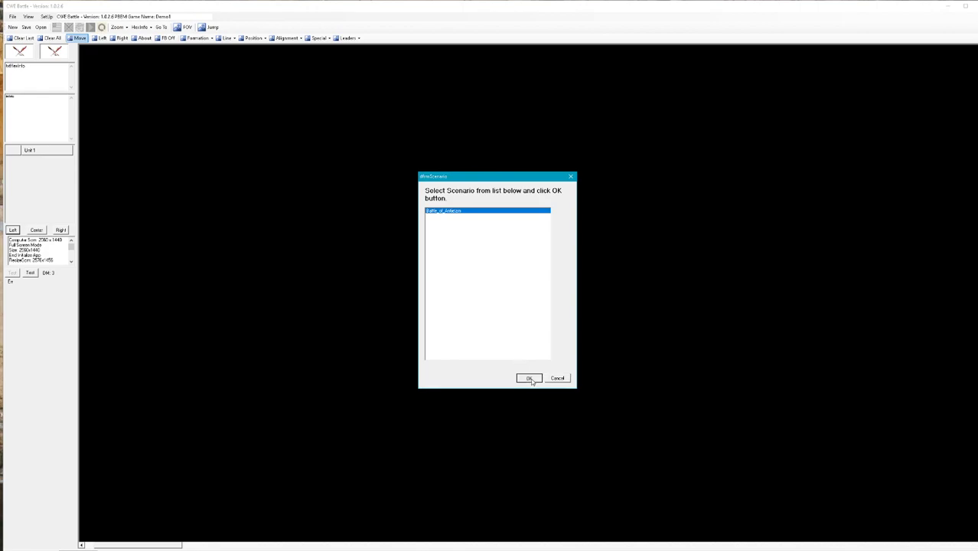
Load the Antietam scenario, set the USA password and enter Union command mode
{"action": "left_click", "coordinate": [529, 378]}
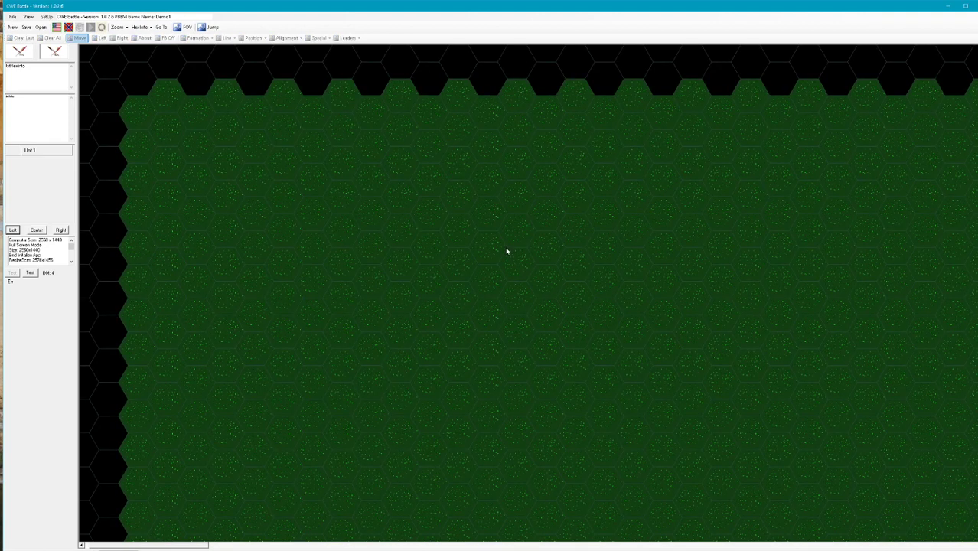
{"action": "mouse_move", "coordinate": [194, 88]}
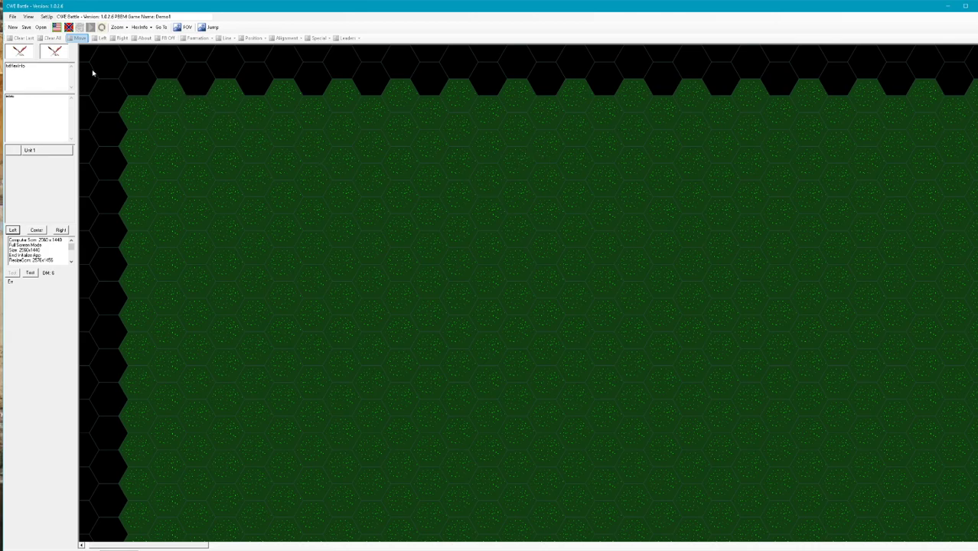
{"action": "mouse_move", "coordinate": [55, 28]}
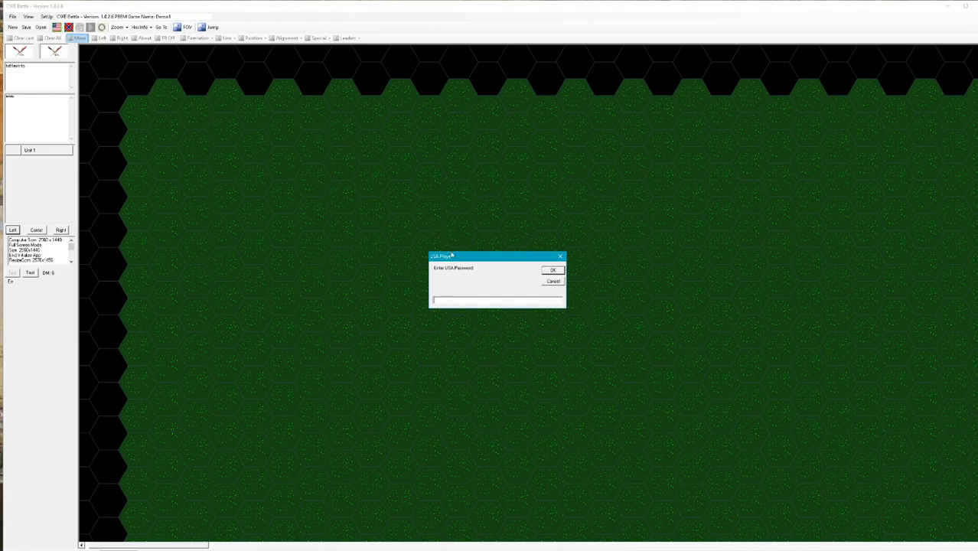
{"action": "mouse_move", "coordinate": [469, 291]}
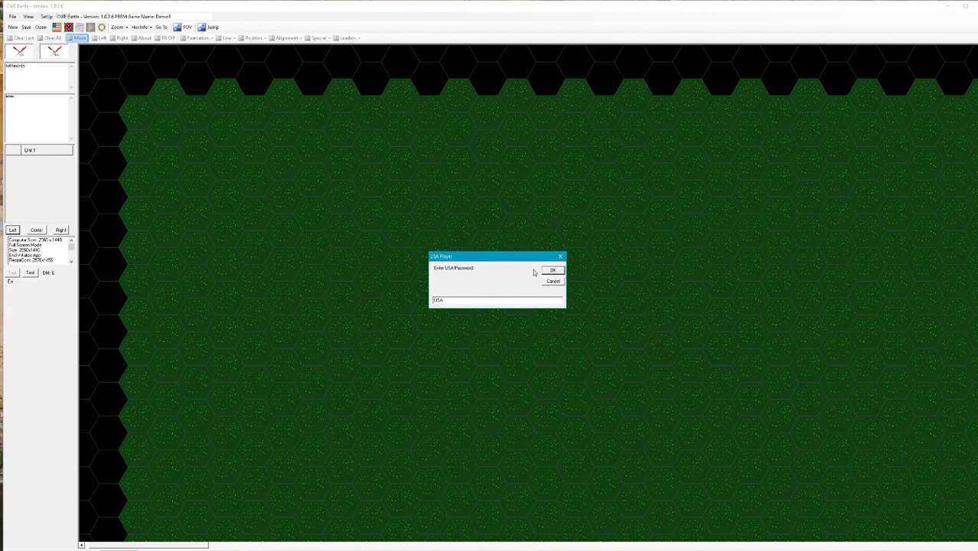
{"action": "left_click", "coordinate": [553, 269]}
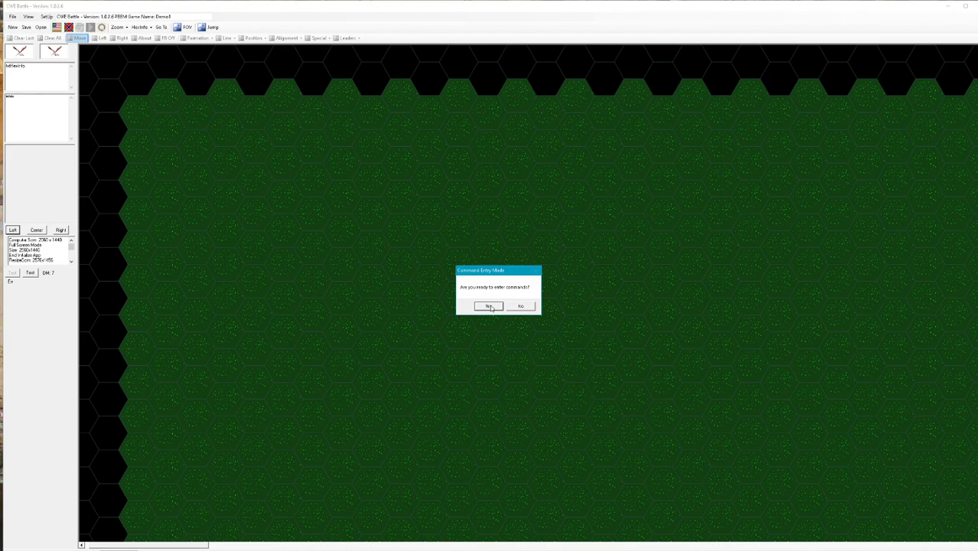
{"action": "left_click", "coordinate": [490, 306]}
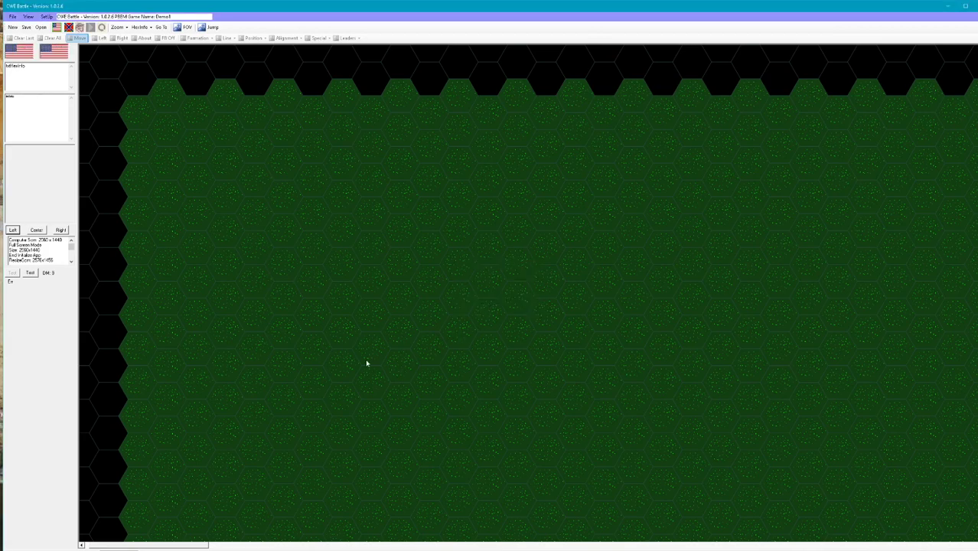
{"action": "mouse_move", "coordinate": [61, 41]}
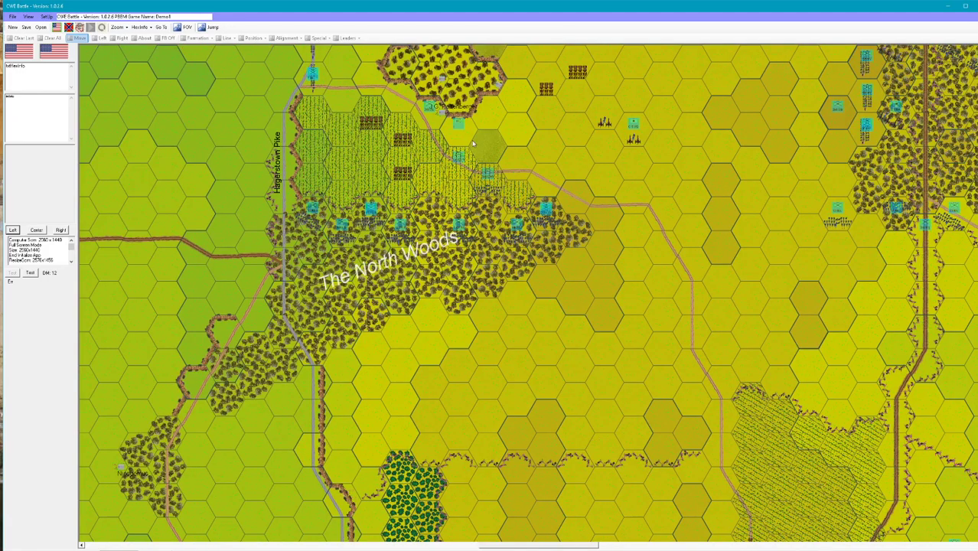
View the details of the unit north of The North Woods and of a unit inside it
{"action": "left_click", "coordinate": [457, 122]}
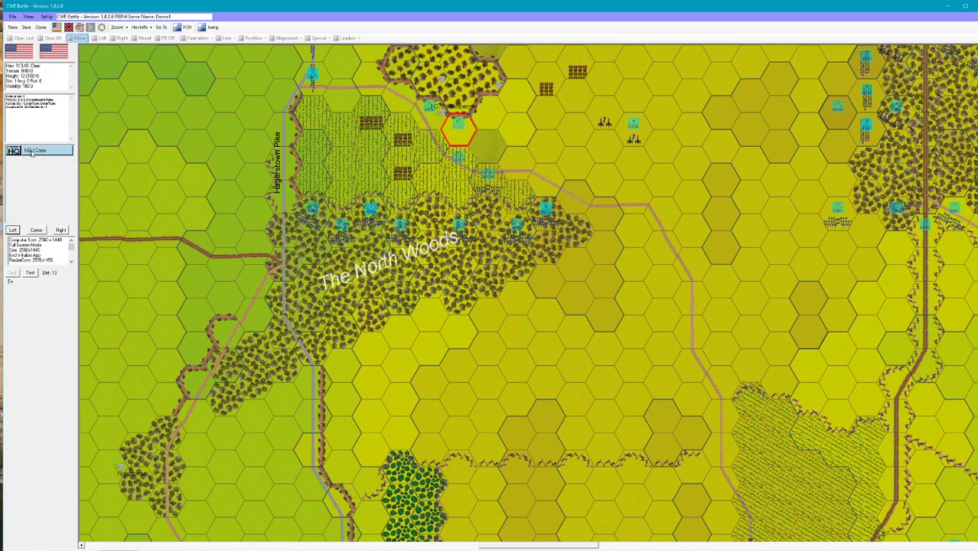
{"action": "left_click", "coordinate": [14, 150]}
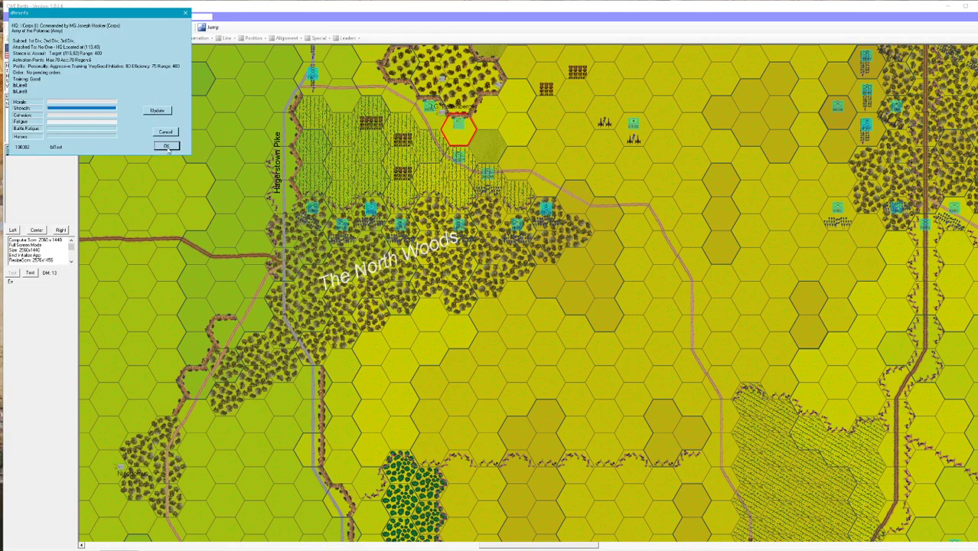
{"action": "left_click", "coordinate": [167, 147]}
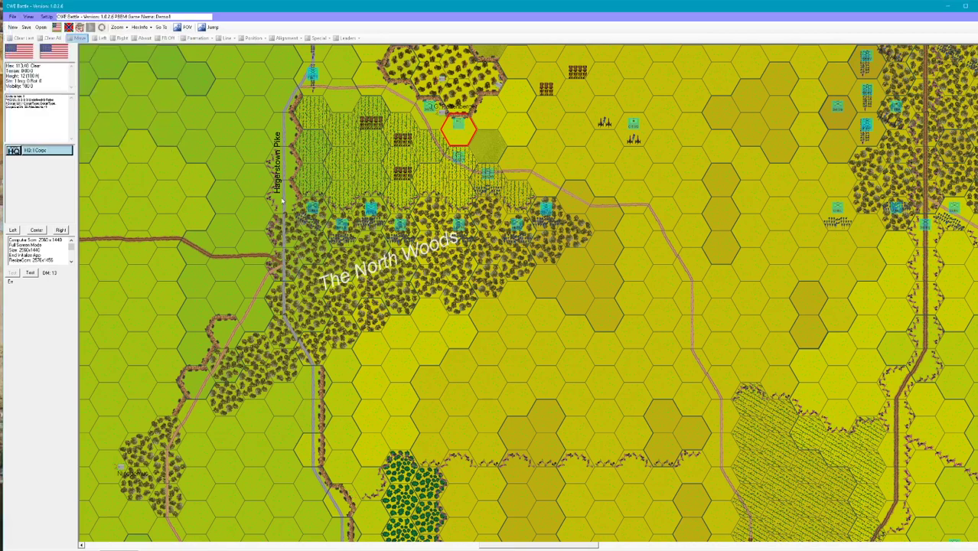
{"action": "mouse_move", "coordinate": [504, 254]}
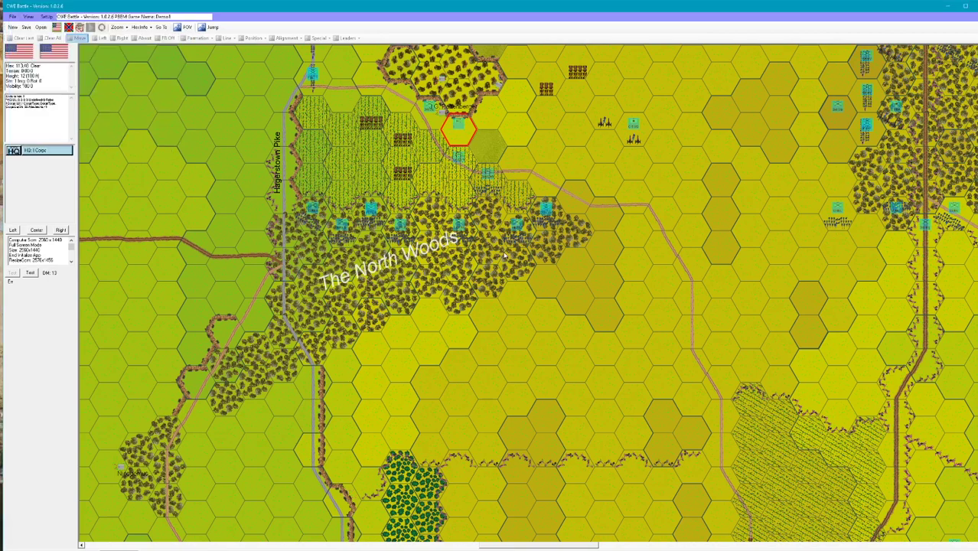
{"action": "mouse_move", "coordinate": [641, 226]}
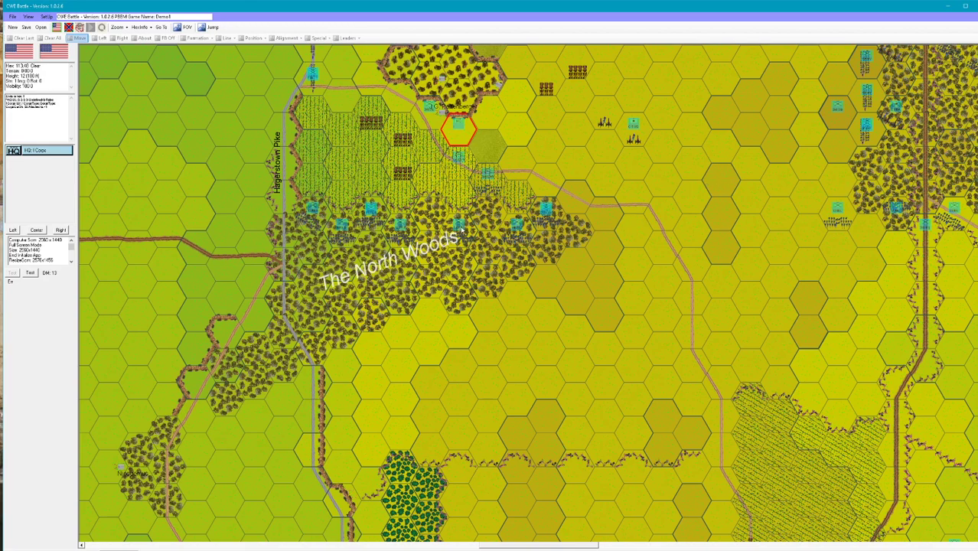
{"action": "left_click", "coordinate": [459, 232]}
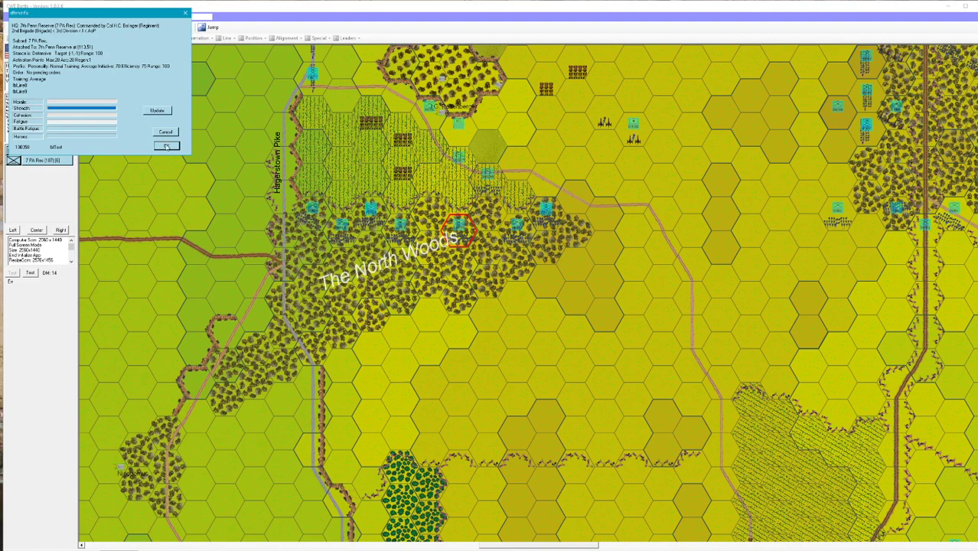
{"action": "left_click", "coordinate": [167, 147]}
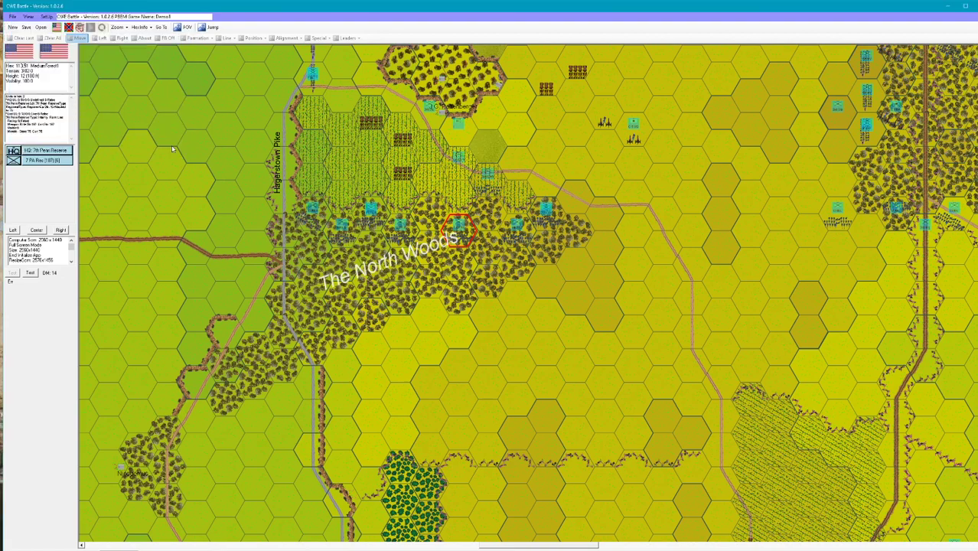
{"action": "mouse_move", "coordinate": [943, 488]}
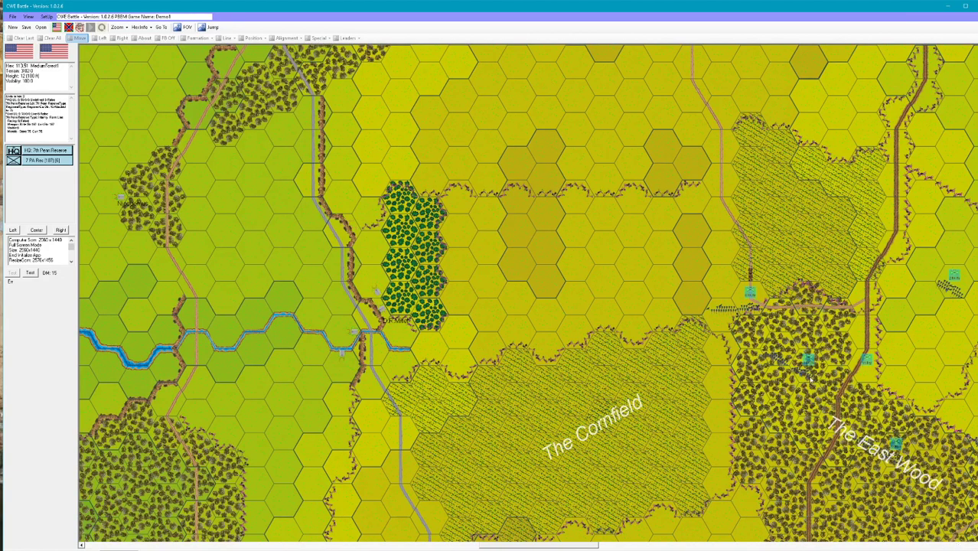
Select a unit hex in The East Wood to list its brigade in the side panel
{"action": "left_click", "coordinate": [808, 366]}
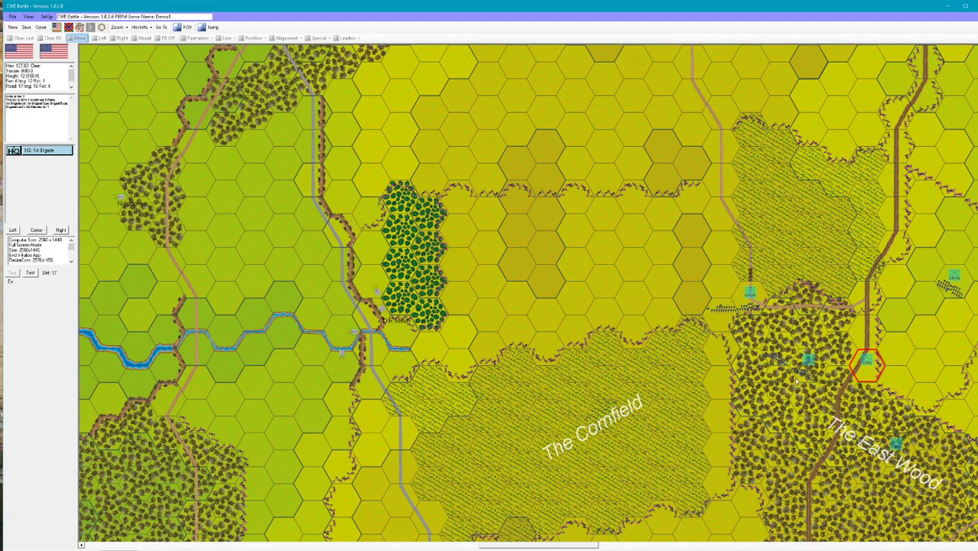
{"action": "mouse_move", "coordinate": [784, 327]}
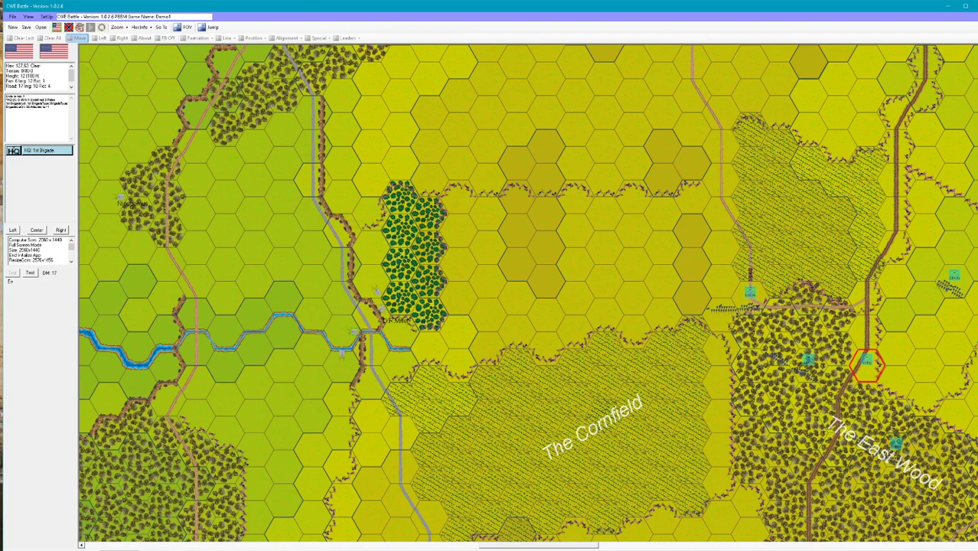
{"action": "mouse_move", "coordinate": [845, 196]}
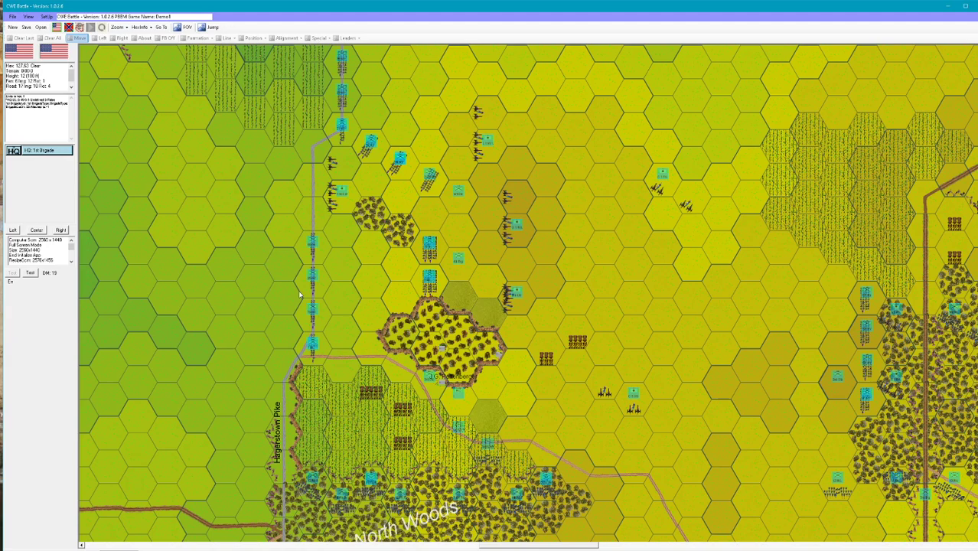
Inspect the unit beside the Hagerstown Pike and a hex holding several units
{"action": "left_click", "coordinate": [313, 281]}
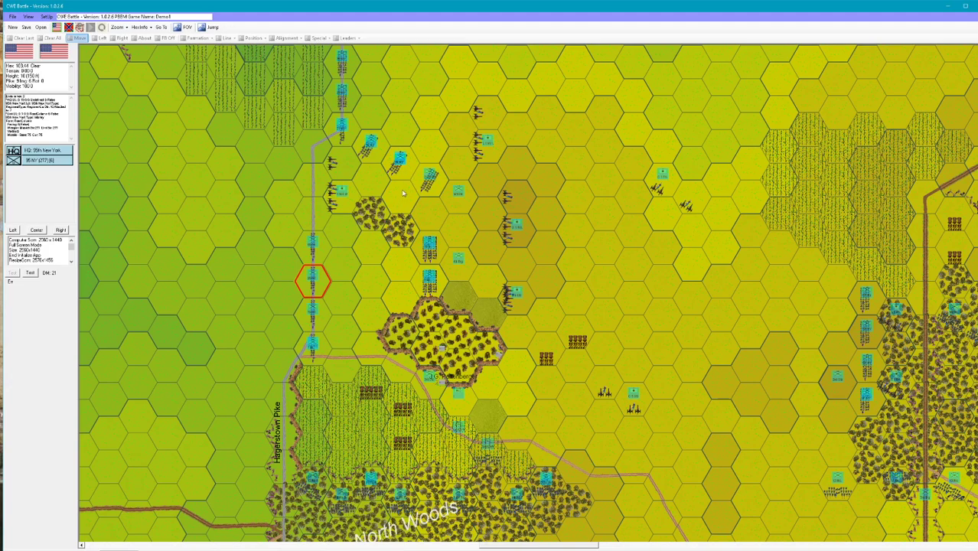
{"action": "mouse_move", "coordinate": [478, 153]}
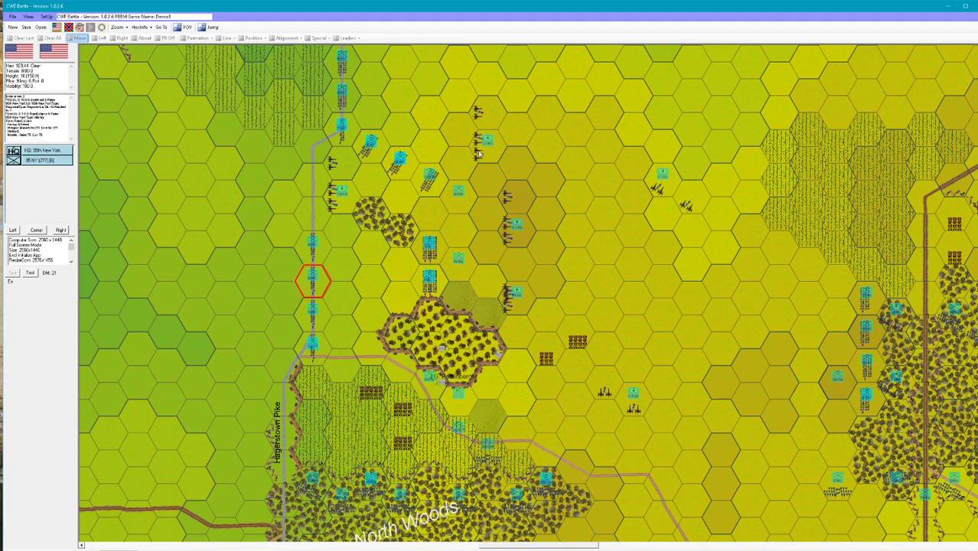
{"action": "mouse_move", "coordinate": [526, 315]}
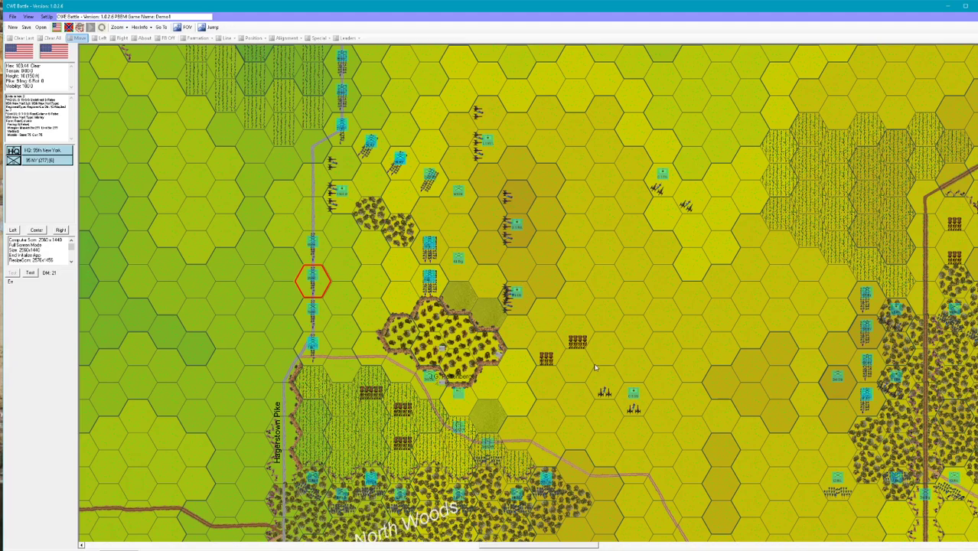
{"action": "mouse_move", "coordinate": [609, 453]}
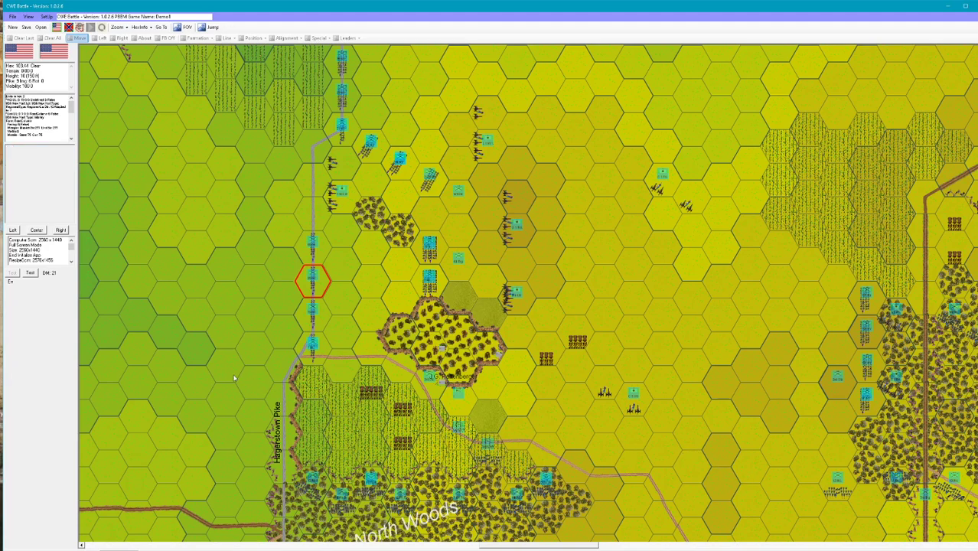
{"action": "left_click", "coordinate": [370, 381]}
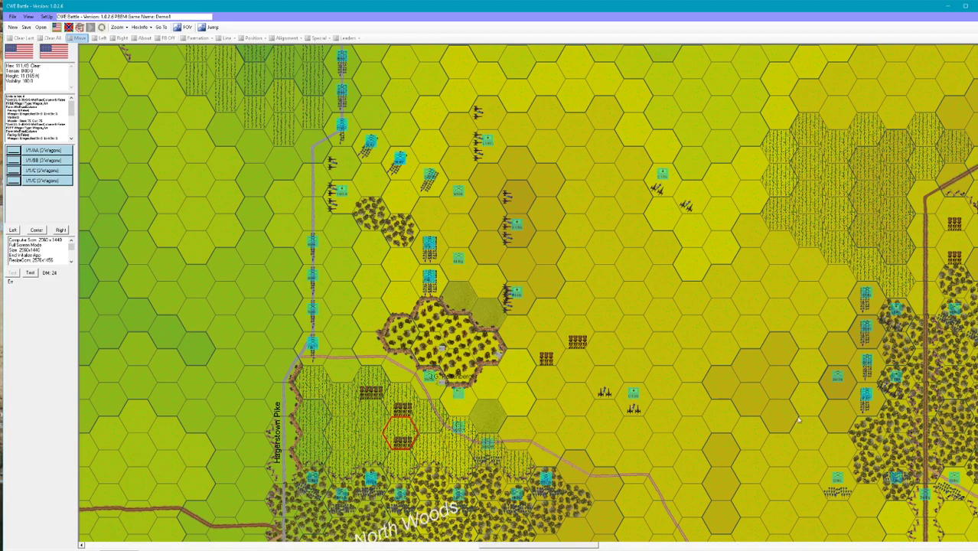
{"action": "mouse_move", "coordinate": [799, 420]}
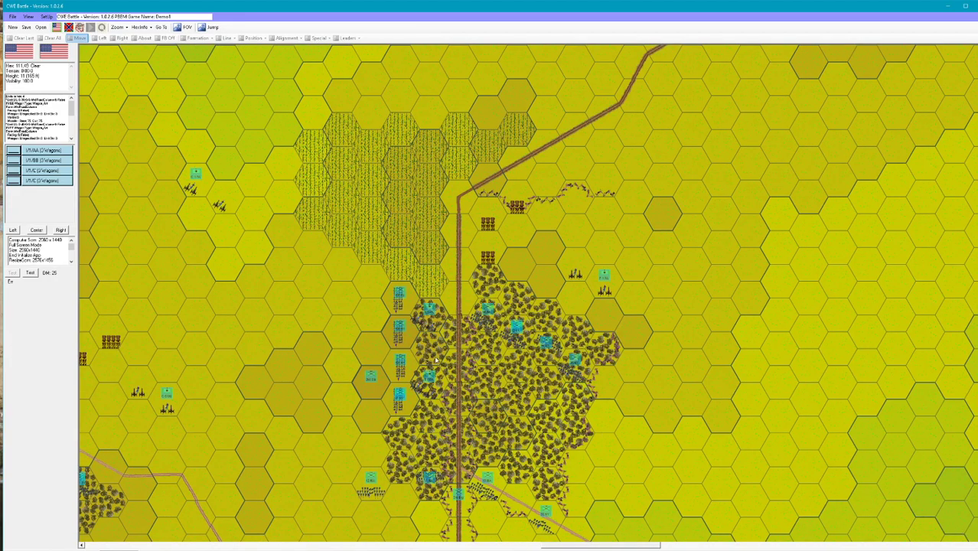
Inspect two neighbouring units on the wood's western edge
{"action": "left_click", "coordinate": [401, 331]}
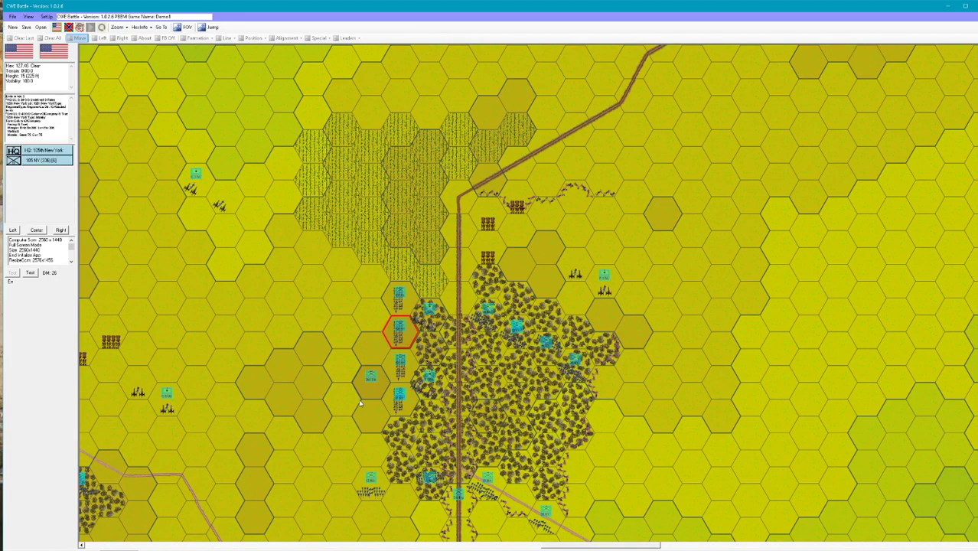
{"action": "left_click", "coordinate": [371, 382]}
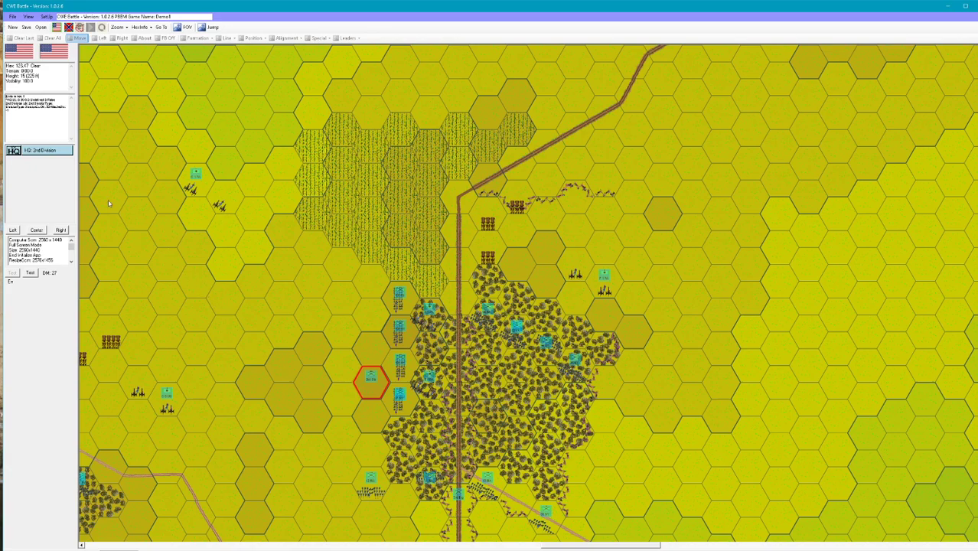
{"action": "mouse_move", "coordinate": [309, 291]}
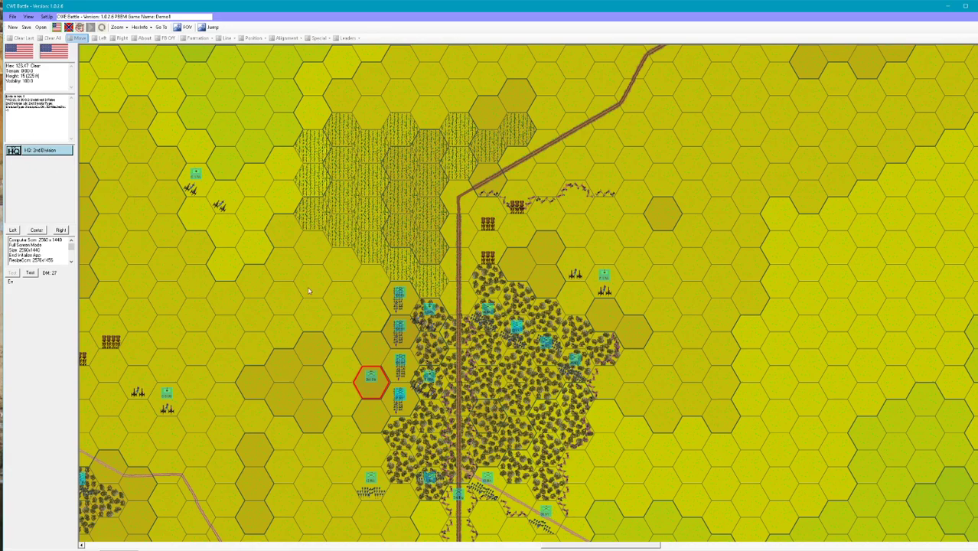
{"action": "mouse_move", "coordinate": [440, 389]}
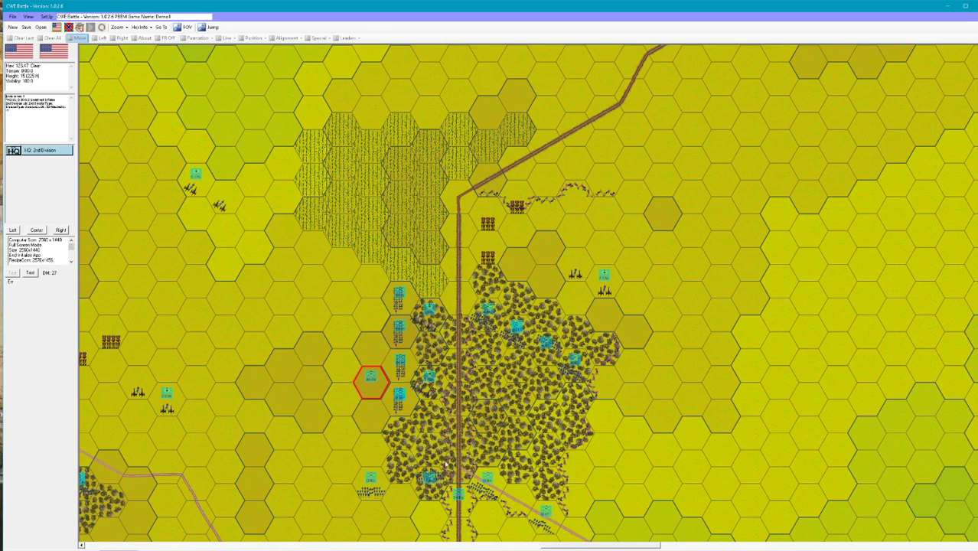
{"action": "mouse_move", "coordinate": [495, 432]}
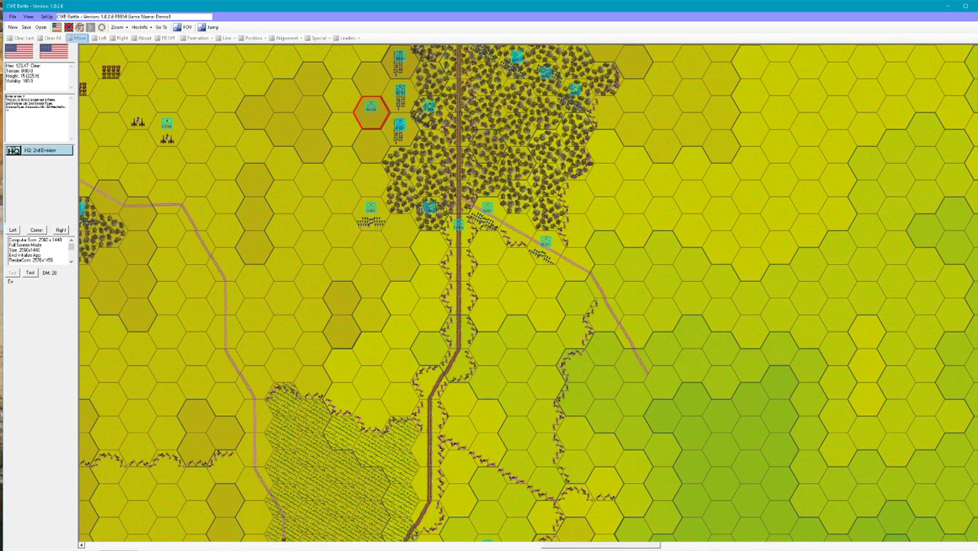
Scroll south and select the unit inside The East Wood
{"action": "scroll", "scroll_direction": "down", "scroll_amount": 3}
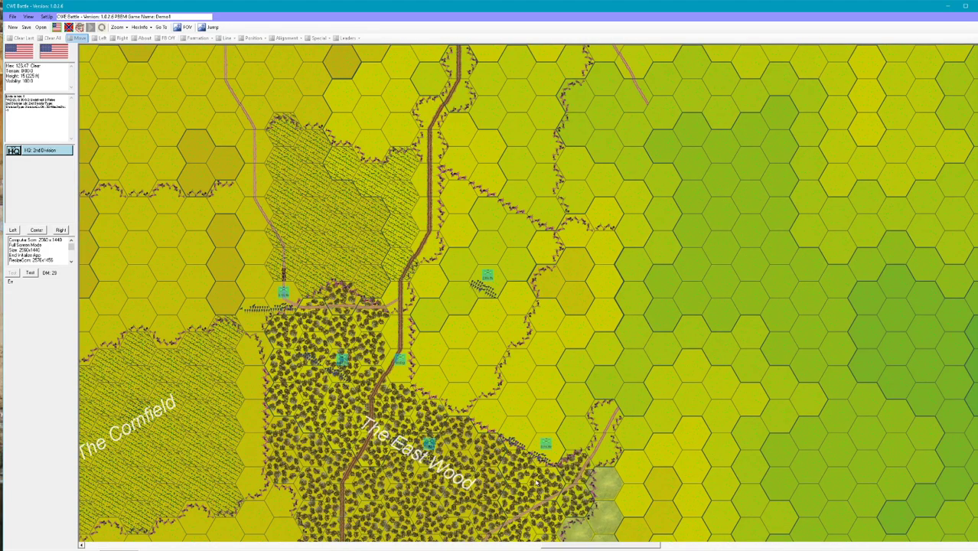
{"action": "left_click", "coordinate": [343, 361]}
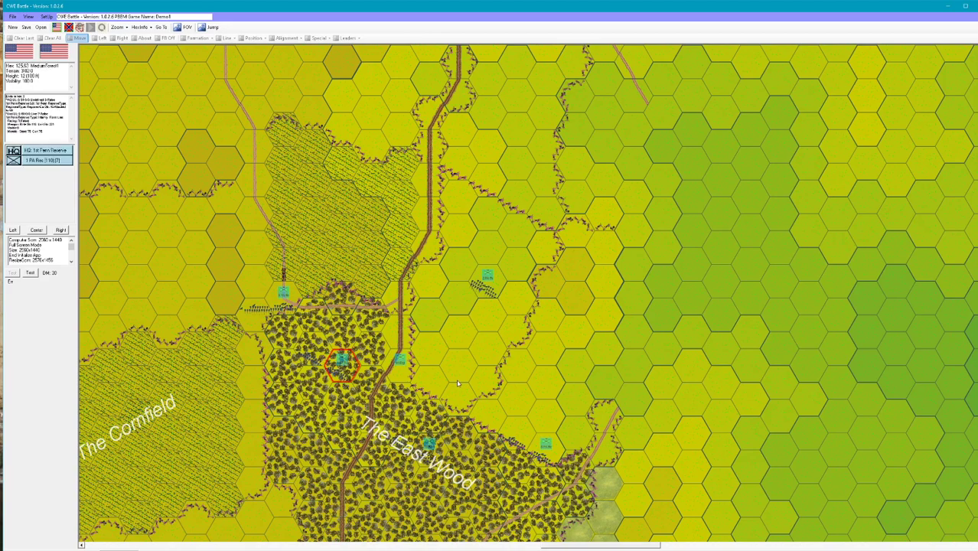
{"action": "mouse_move", "coordinate": [444, 358]}
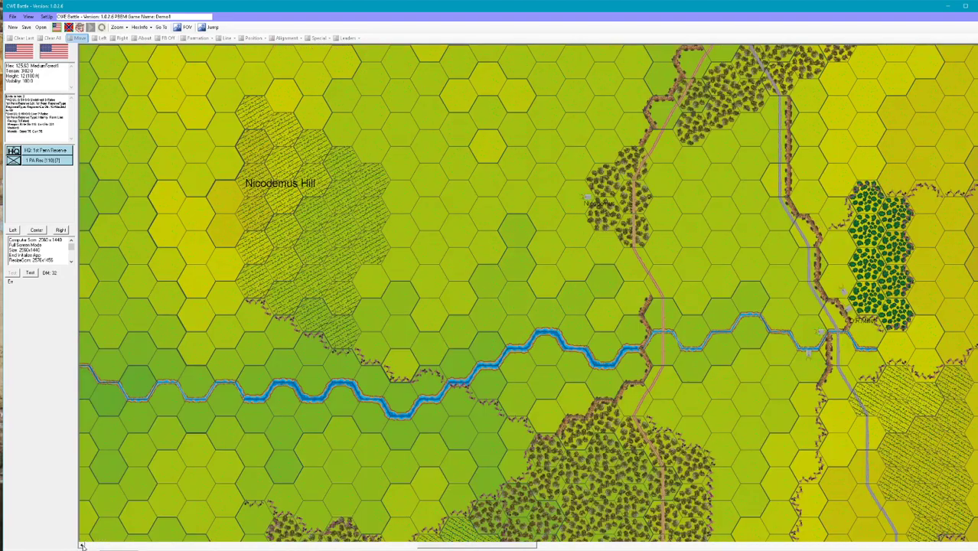
{"action": "mouse_move", "coordinate": [358, 328]}
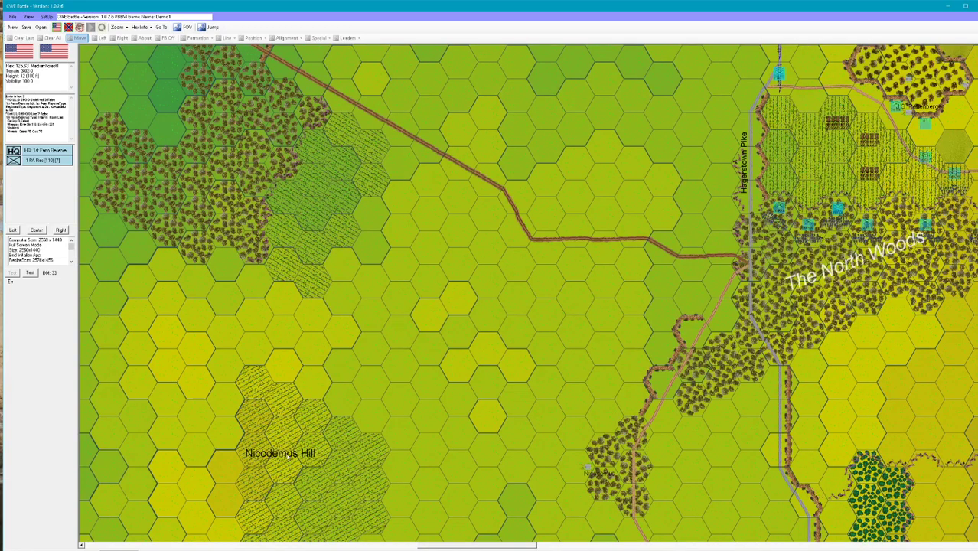
{"action": "mouse_move", "coordinate": [819, 251]}
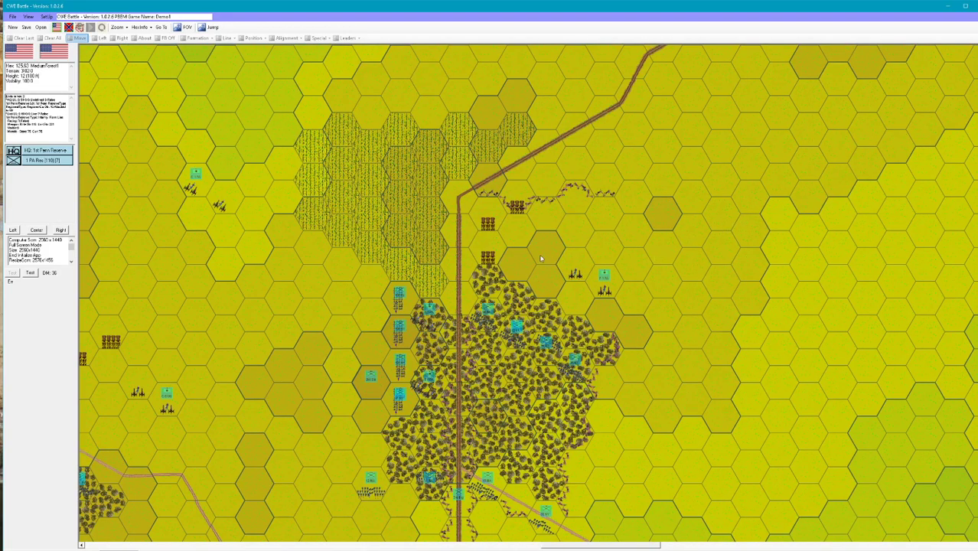
{"action": "mouse_move", "coordinate": [297, 107]}
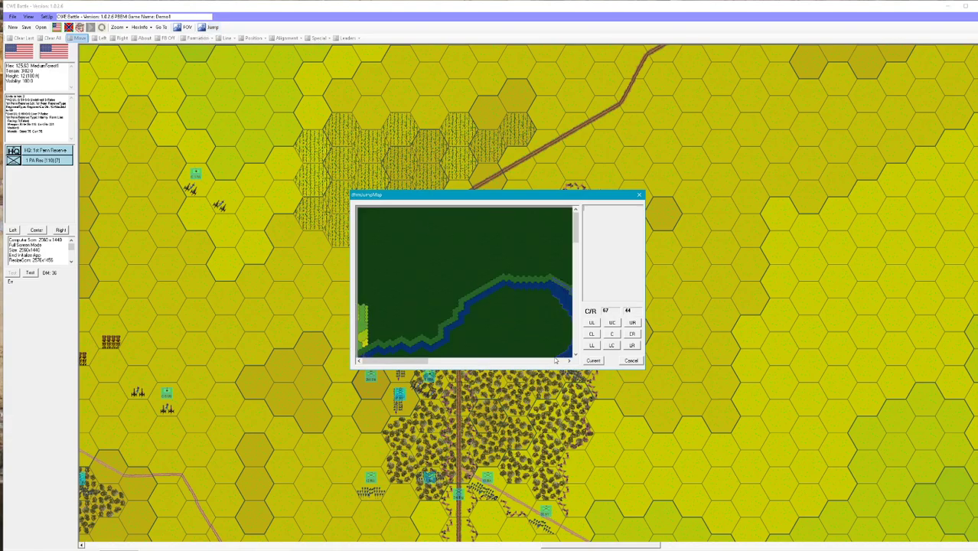
Jump to the massed Union formation, inspect units in both clusters and read one unit's full report
{"action": "left_click", "coordinate": [568, 361]}
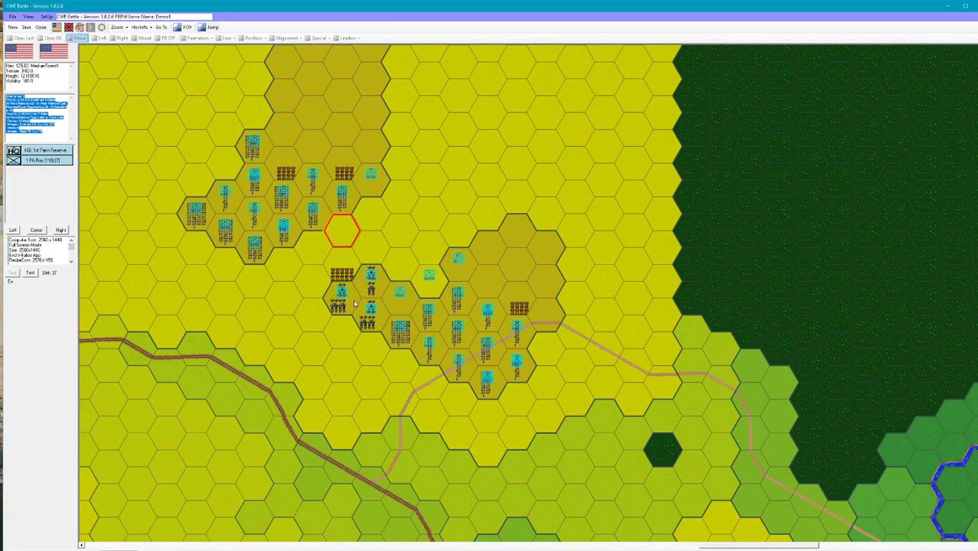
{"action": "mouse_move", "coordinate": [465, 324]}
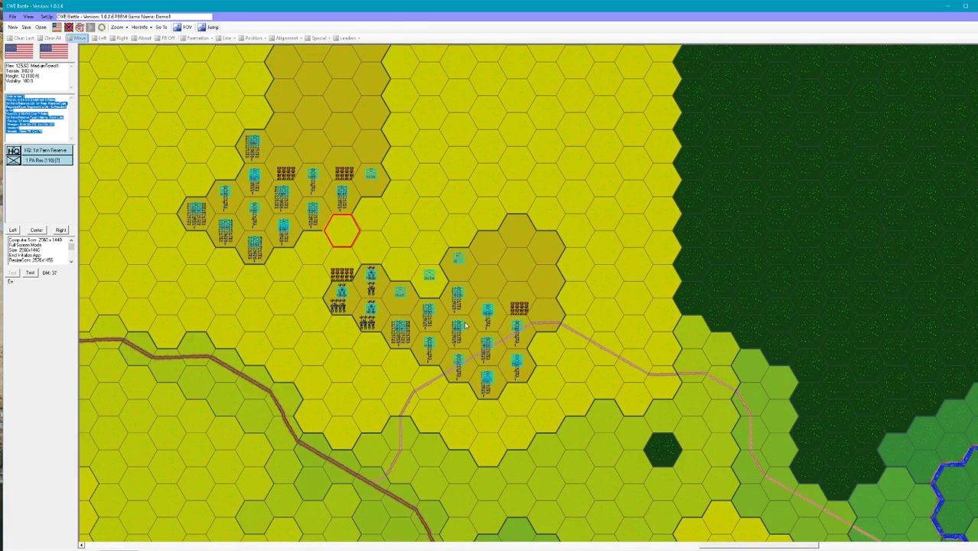
{"action": "mouse_move", "coordinate": [361, 314]}
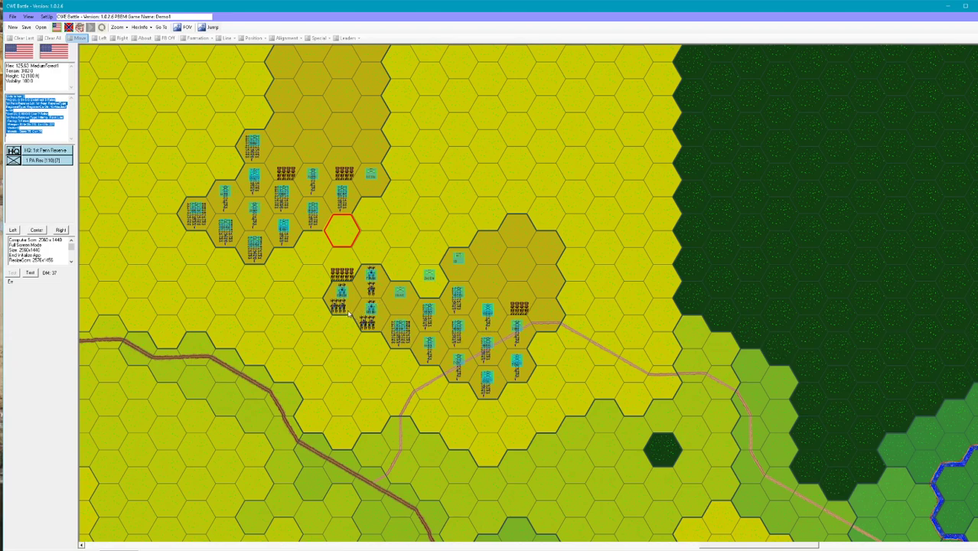
{"action": "left_click", "coordinate": [342, 298]}
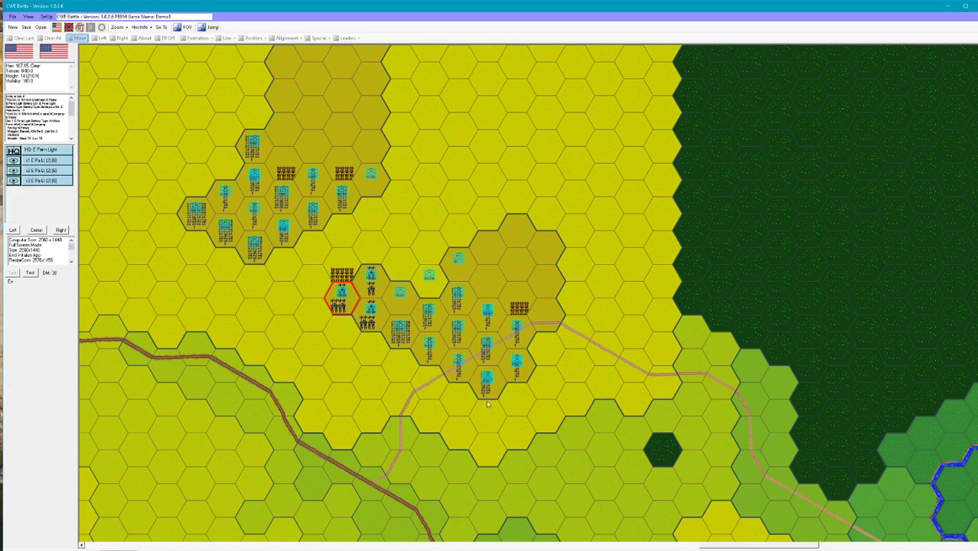
{"action": "left_click", "coordinate": [487, 314]}
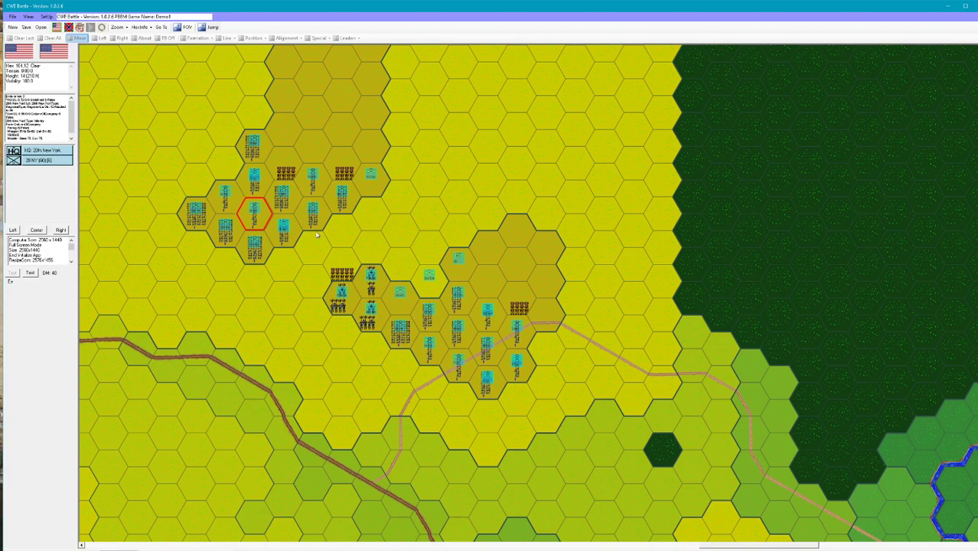
{"action": "mouse_move", "coordinate": [431, 242]}
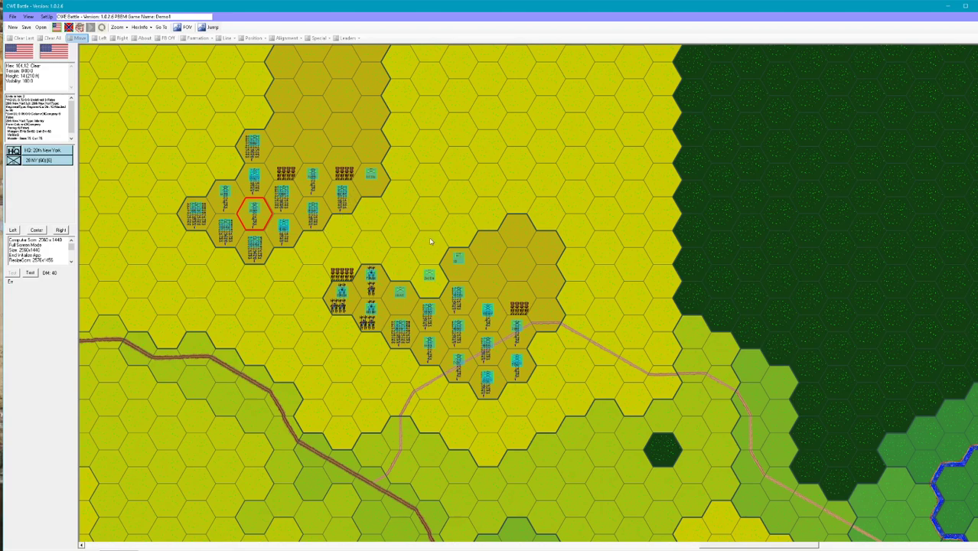
{"action": "mouse_move", "coordinate": [420, 331]}
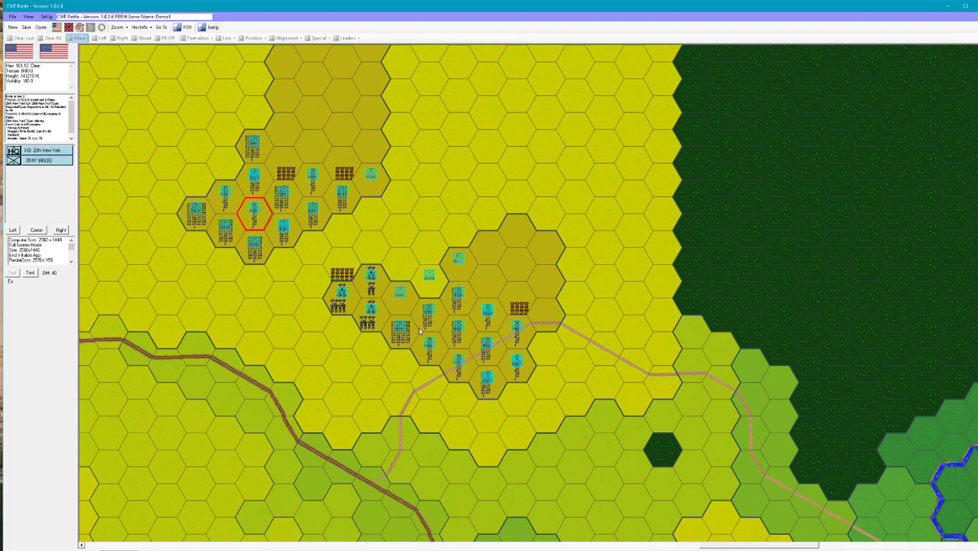
{"action": "left_click", "coordinate": [401, 334]}
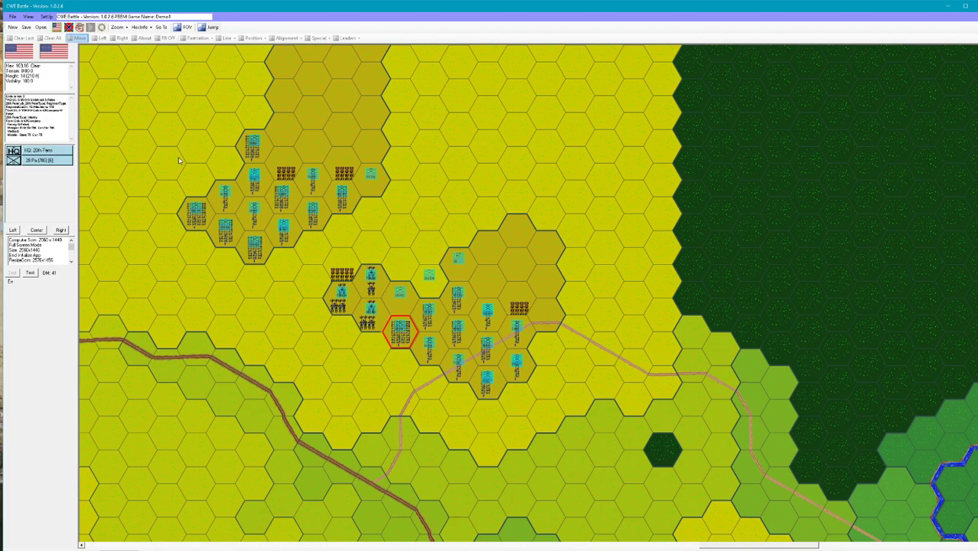
{"action": "double_click", "coordinate": [38, 154]}
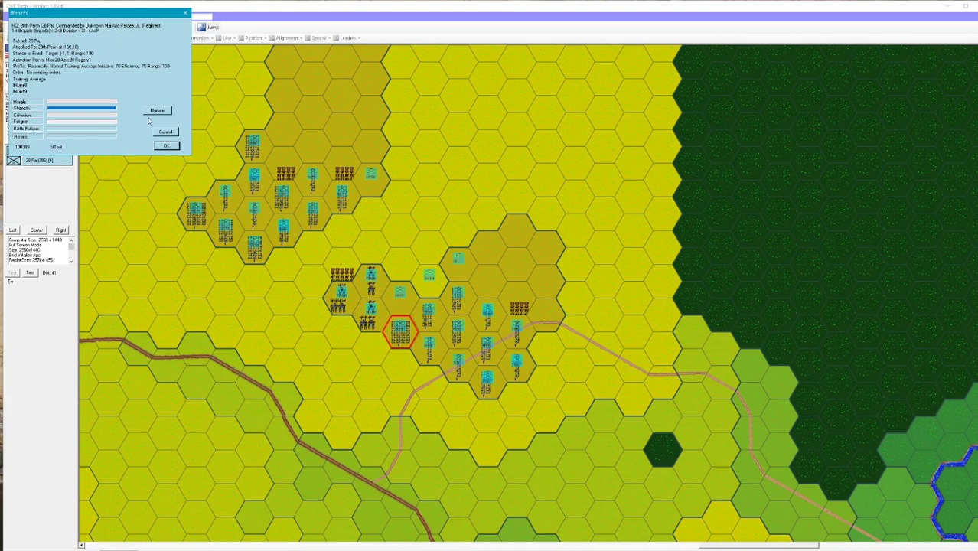
{"action": "left_click", "coordinate": [165, 132]}
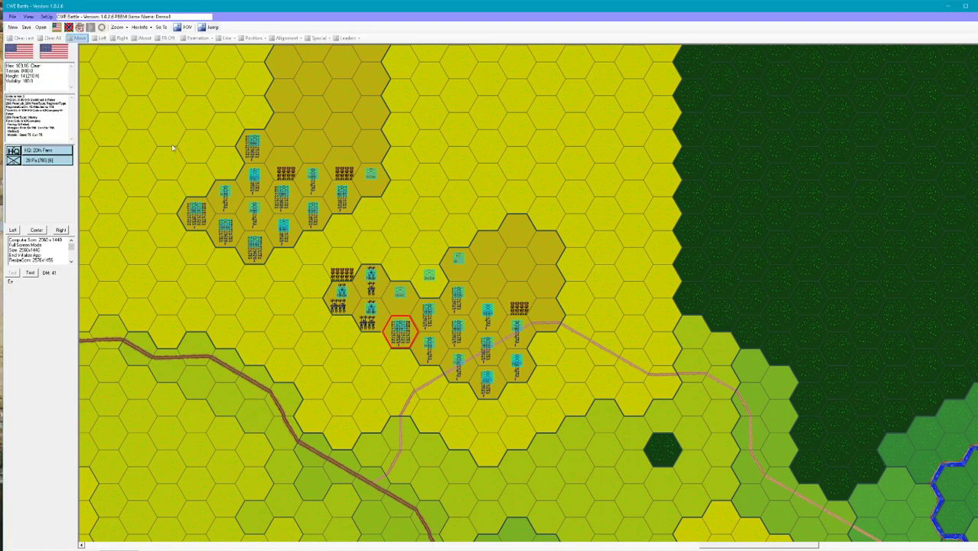
{"action": "mouse_move", "coordinate": [635, 282]}
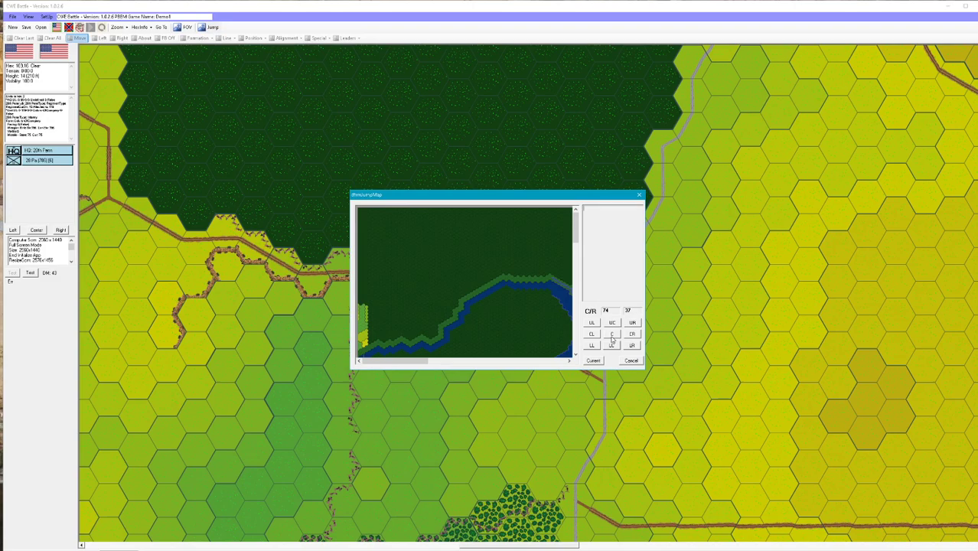
Jump to The East Wood and inspect the units west, north and north-east of it
{"action": "left_click", "coordinate": [612, 321]}
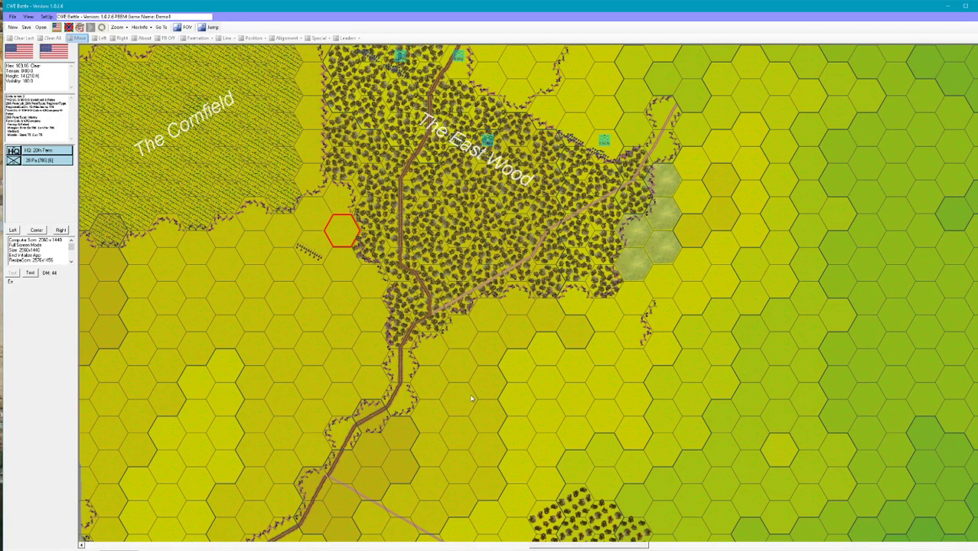
{"action": "left_click", "coordinate": [312, 248]}
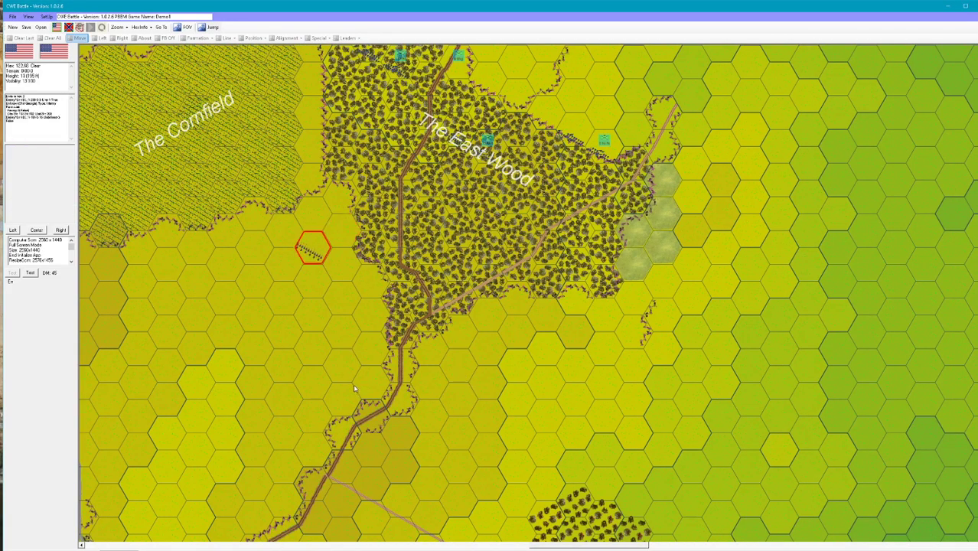
{"action": "mouse_move", "coordinate": [364, 351]}
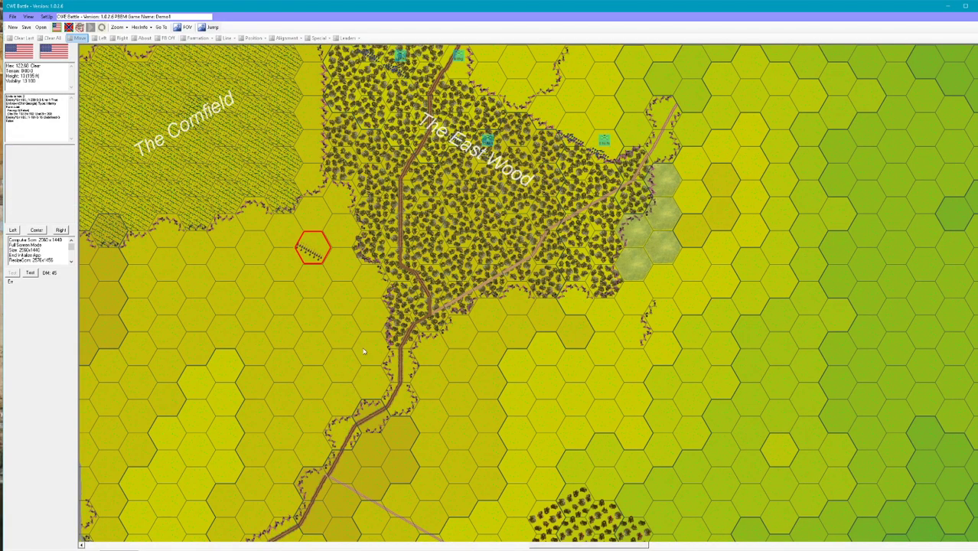
{"action": "mouse_move", "coordinate": [387, 264]}
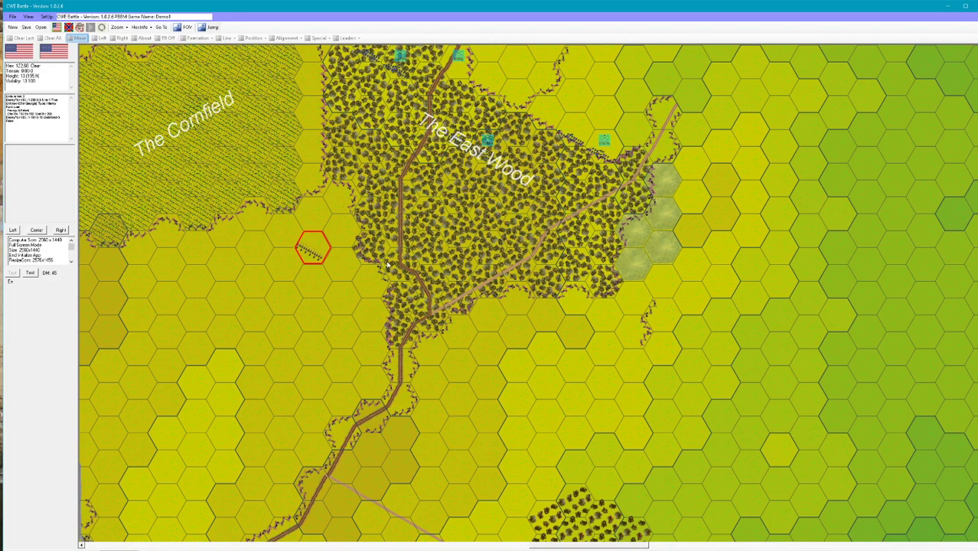
{"action": "mouse_move", "coordinate": [410, 220]}
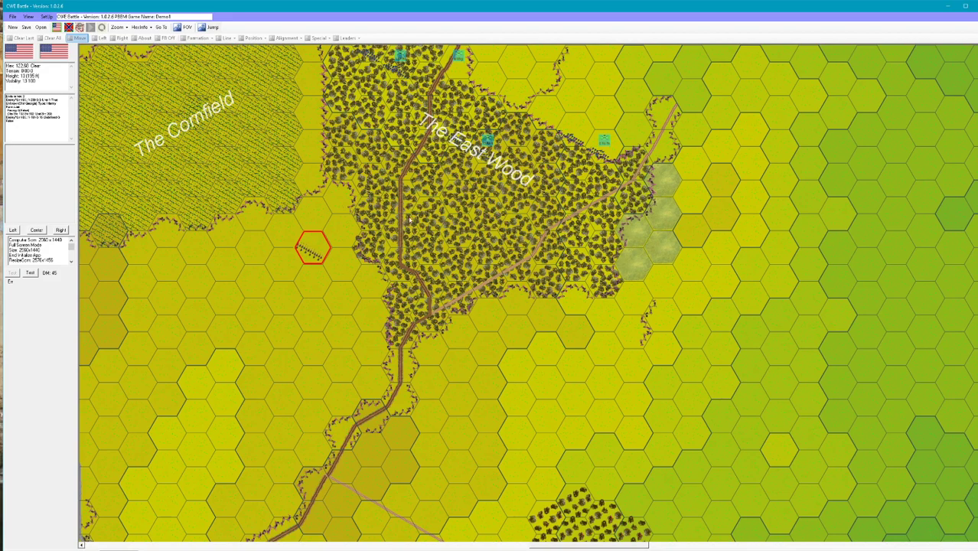
{"action": "mouse_move", "coordinate": [970, 64]}
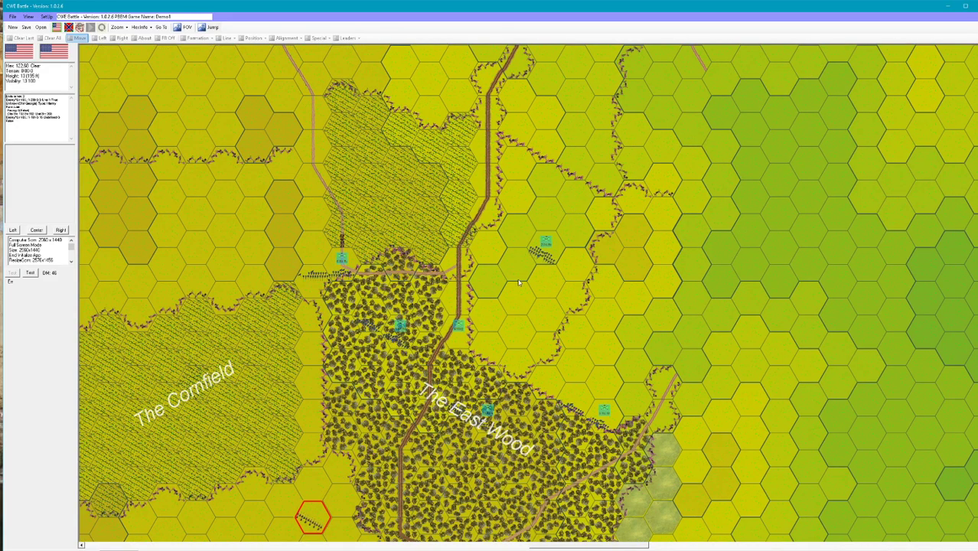
{"action": "mouse_move", "coordinate": [346, 270]}
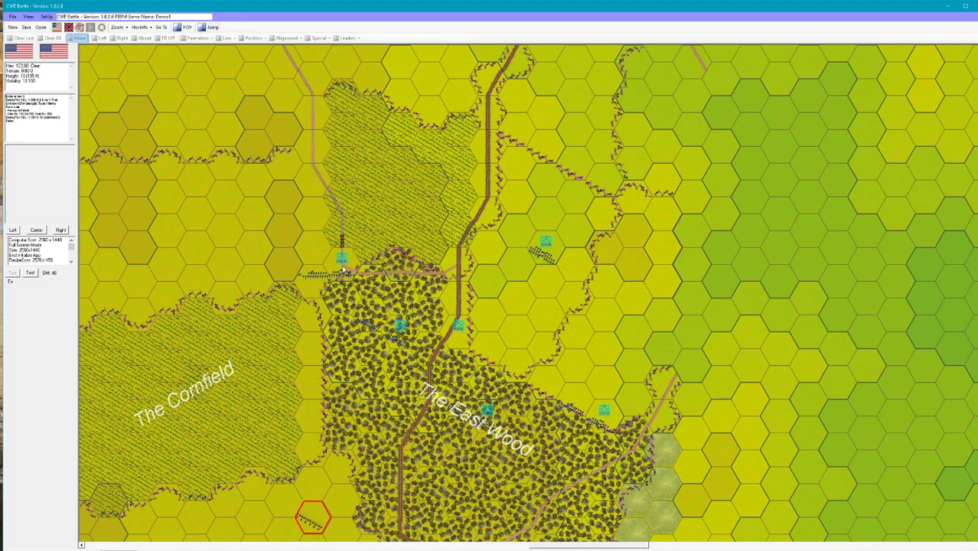
{"action": "left_click", "coordinate": [343, 260]}
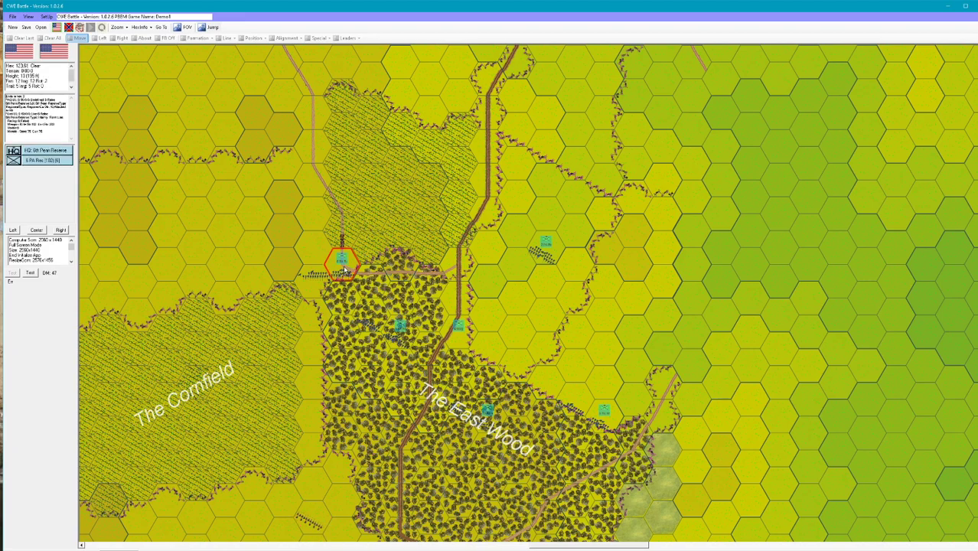
{"action": "mouse_move", "coordinate": [390, 289]}
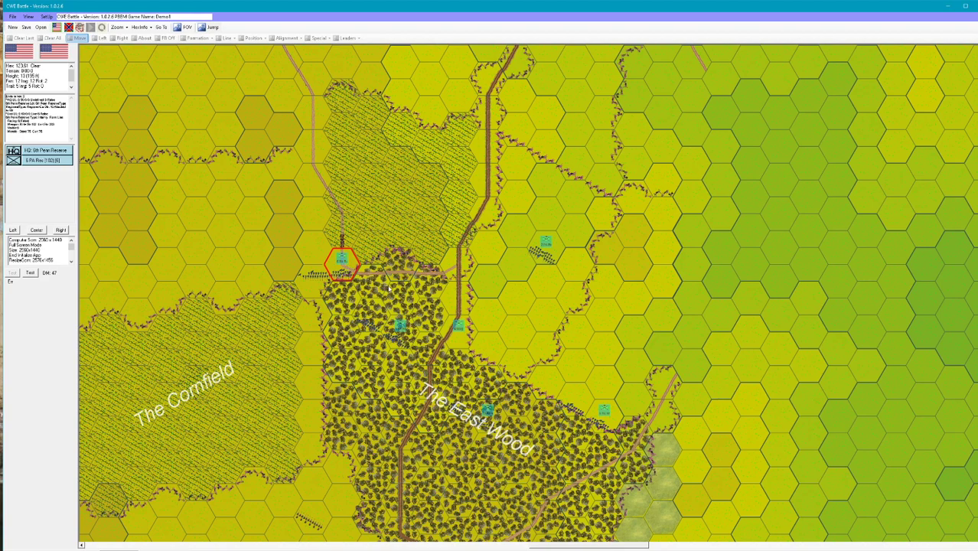
{"action": "mouse_move", "coordinate": [557, 261]}
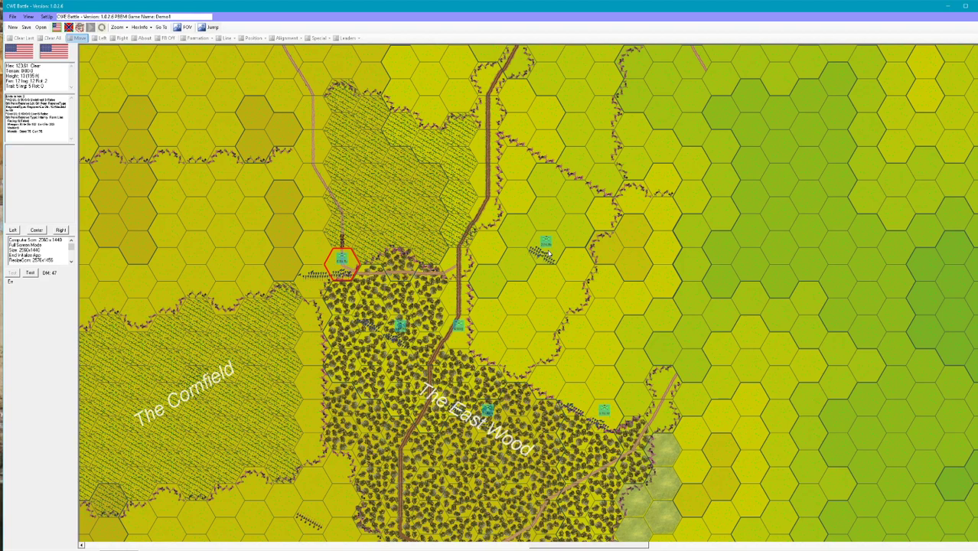
{"action": "left_click", "coordinate": [544, 248]}
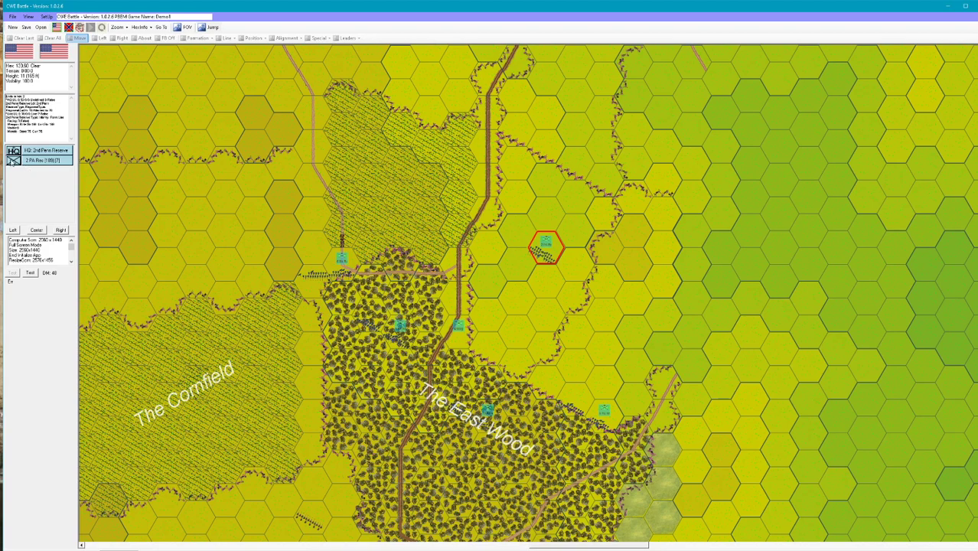
{"action": "left_click", "coordinate": [39, 159]}
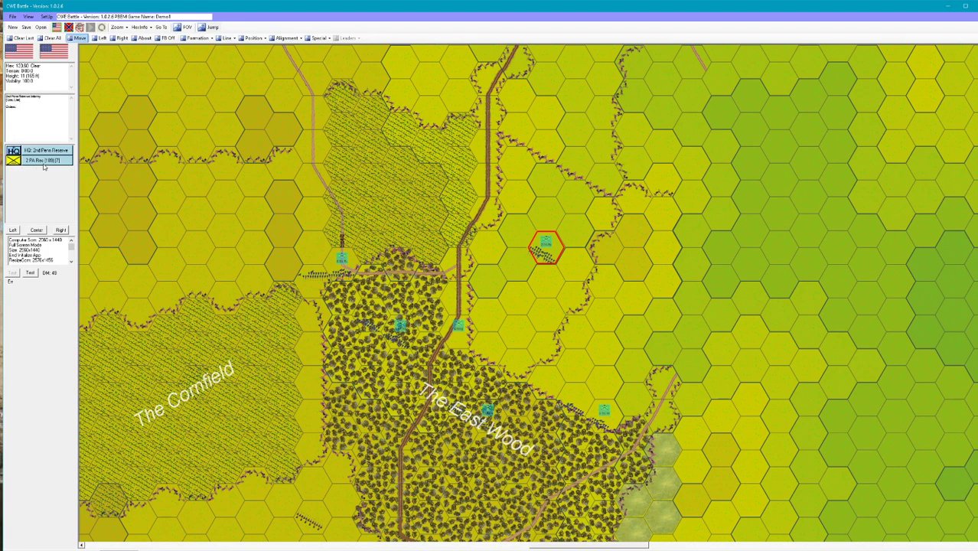
Focus the unit north-east of The East Wood and apply a Line option to it
{"action": "double_click", "coordinate": [41, 159]}
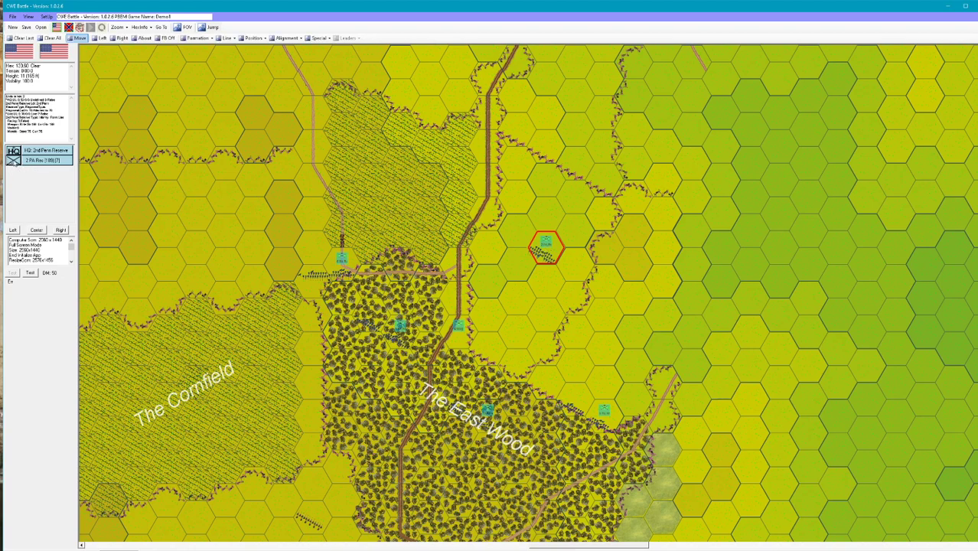
{"action": "left_click", "coordinate": [226, 37]}
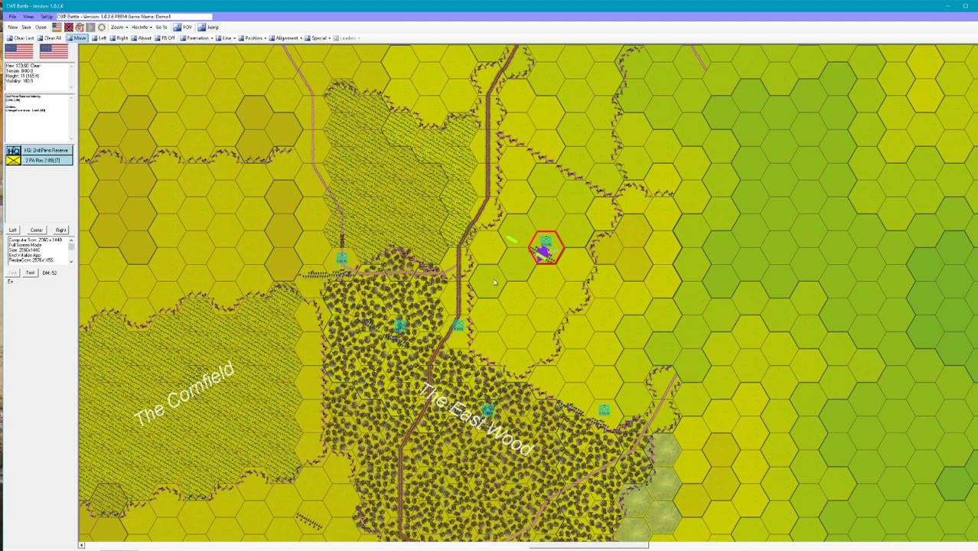
{"action": "mouse_move", "coordinate": [496, 196]}
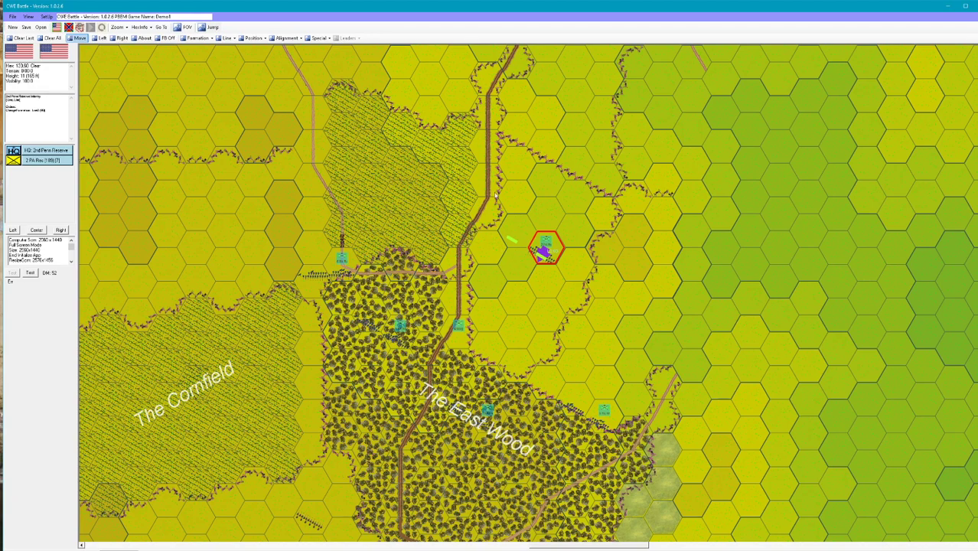
{"action": "left_click", "coordinate": [226, 37]}
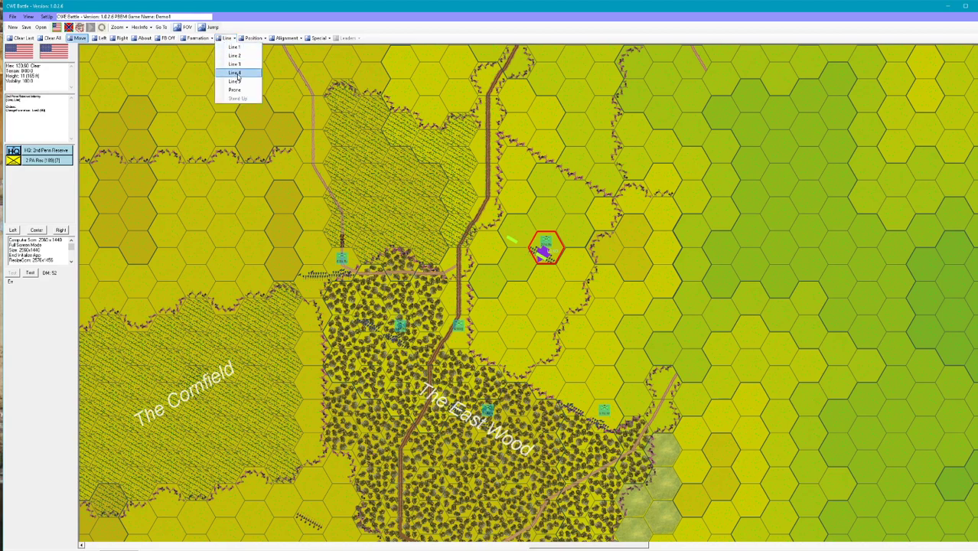
{"action": "left_click", "coordinate": [235, 74]}
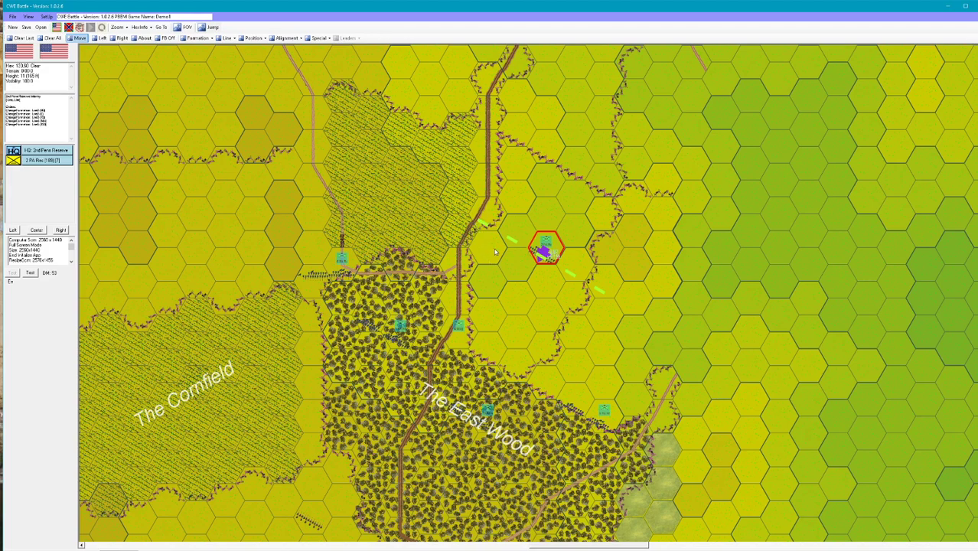
{"action": "mouse_move", "coordinate": [589, 281]}
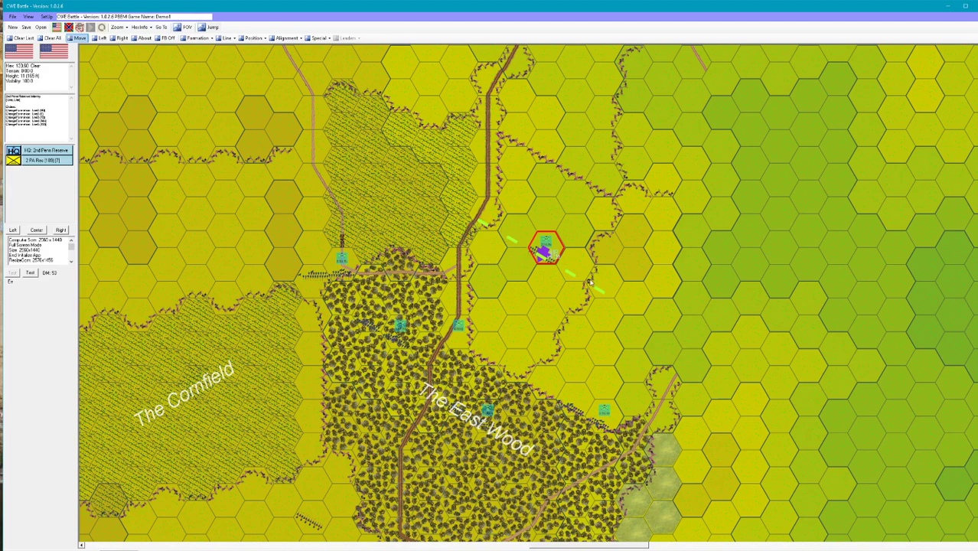
{"action": "mouse_move", "coordinate": [514, 313]}
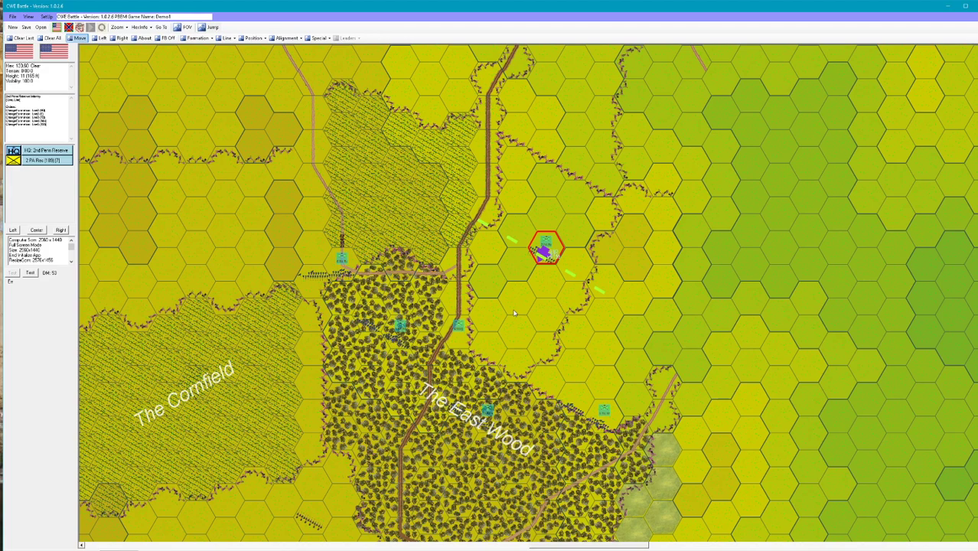
{"action": "mouse_move", "coordinate": [458, 344]}
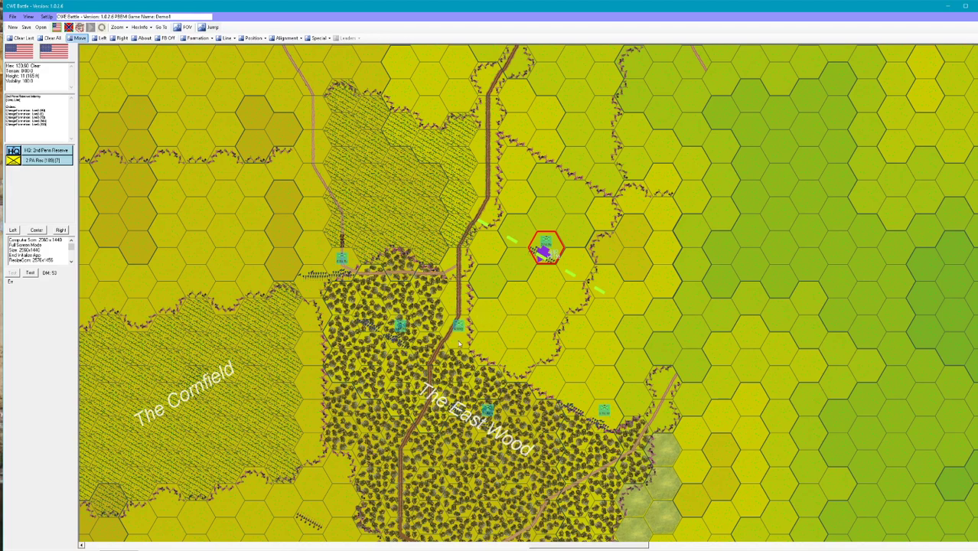
{"action": "mouse_move", "coordinate": [176, 429]}
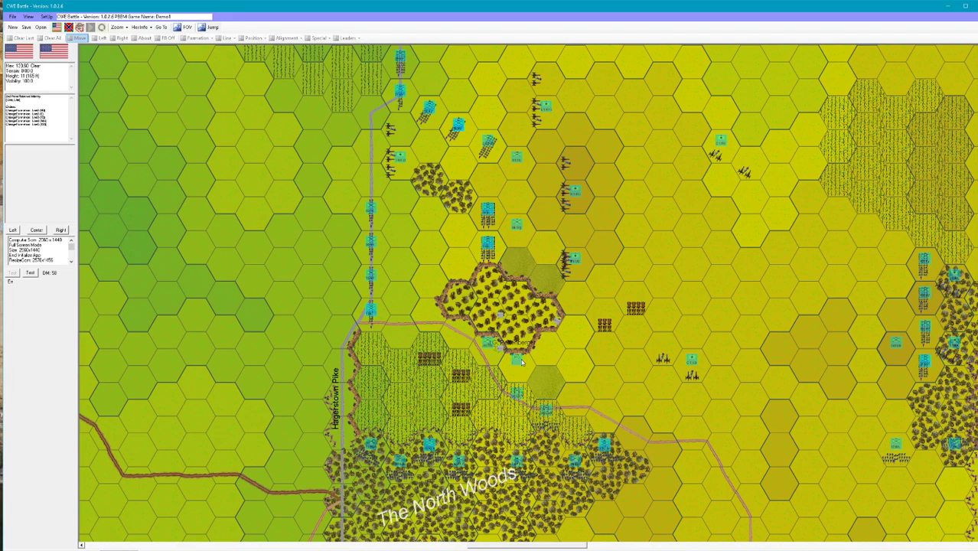
Inspect the Union unit just south of the North Woods woodlot in the side panel
{"action": "left_click", "coordinate": [518, 366]}
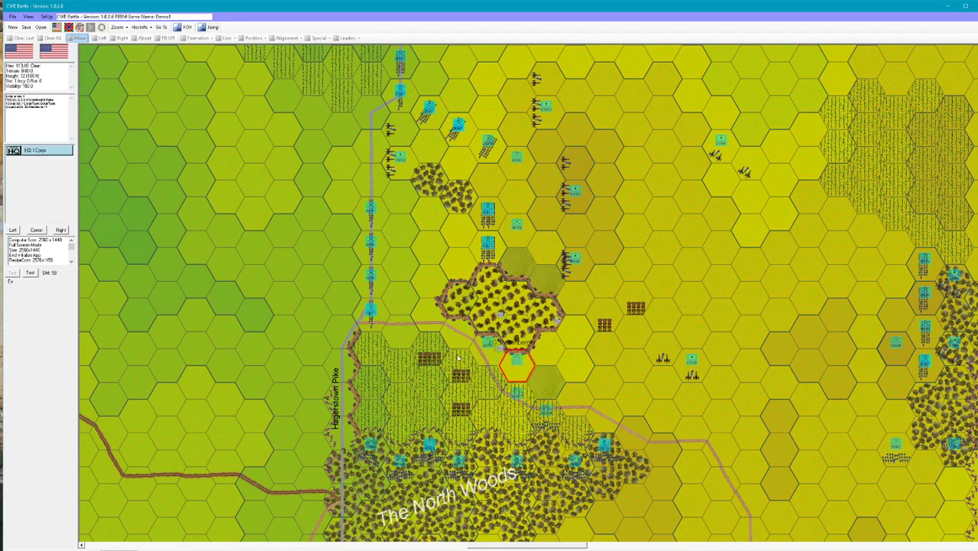
{"action": "left_click", "coordinate": [489, 349]}
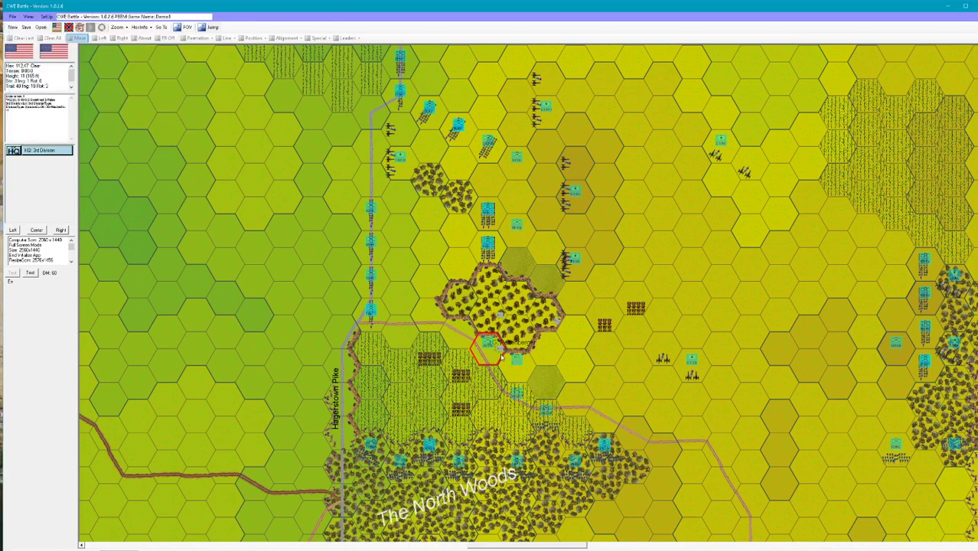
{"action": "left_click", "coordinate": [517, 365]}
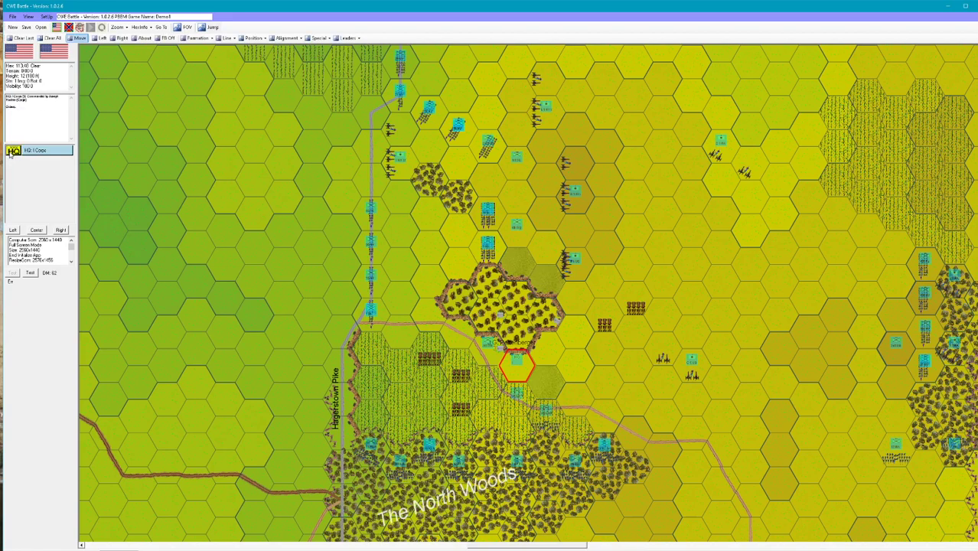
{"action": "left_click", "coordinate": [346, 38]}
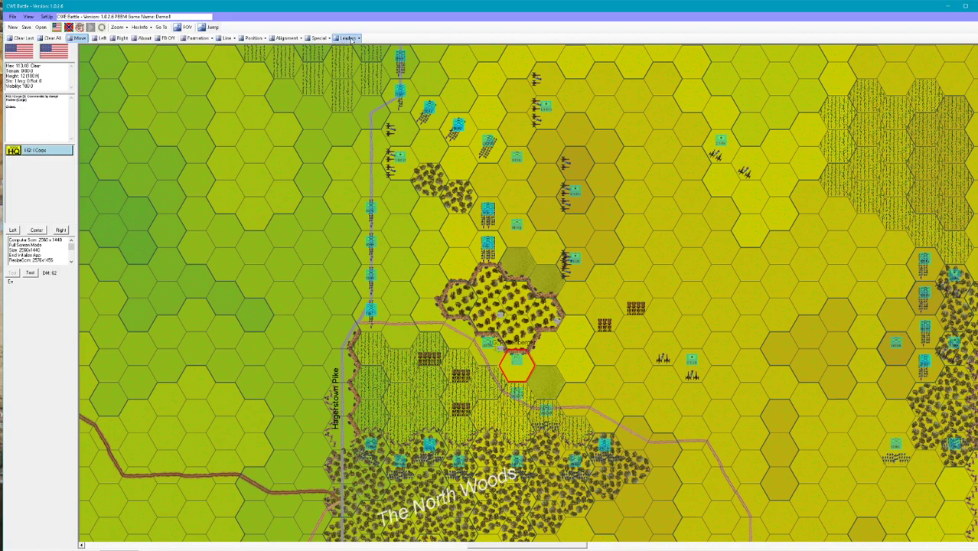
{"action": "mouse_move", "coordinate": [347, 38]}
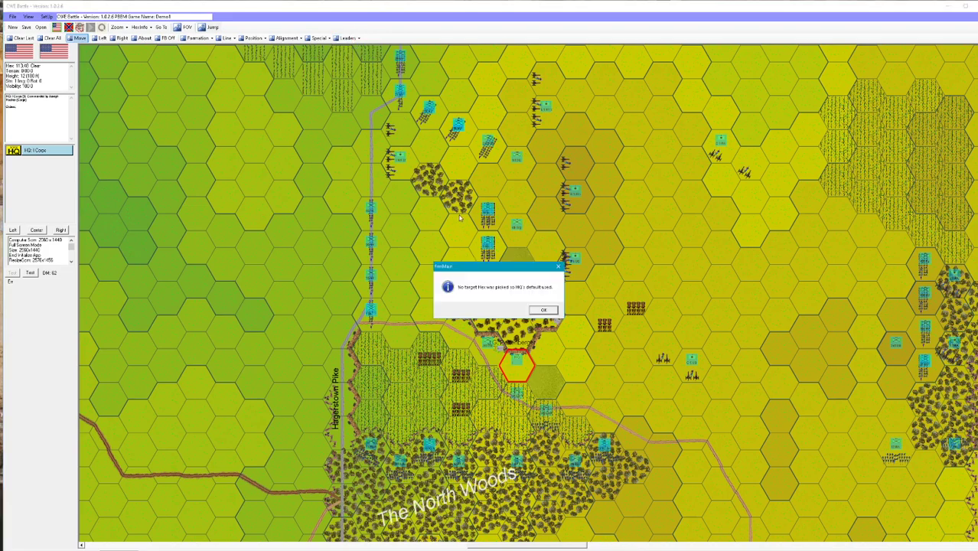
{"action": "left_click", "coordinate": [542, 309]}
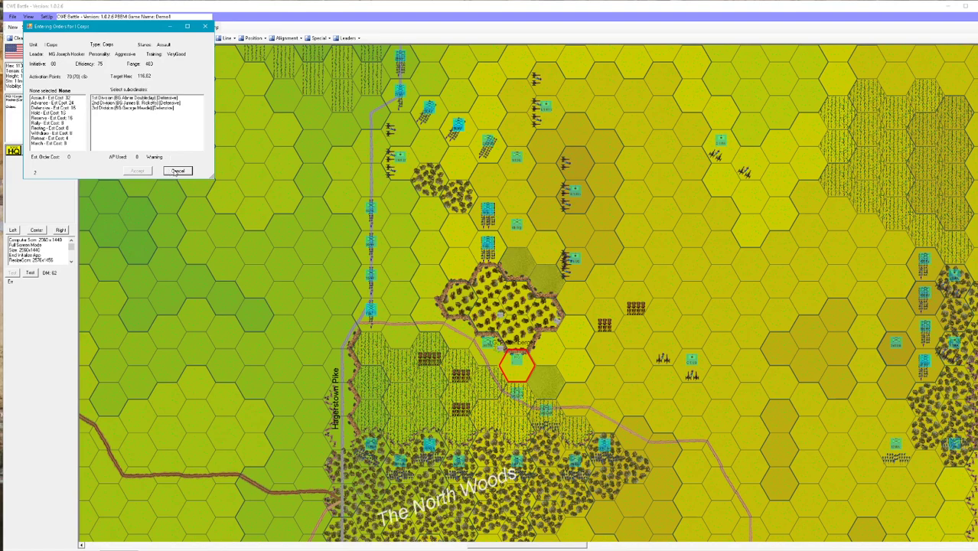
{"action": "left_click", "coordinate": [178, 170]}
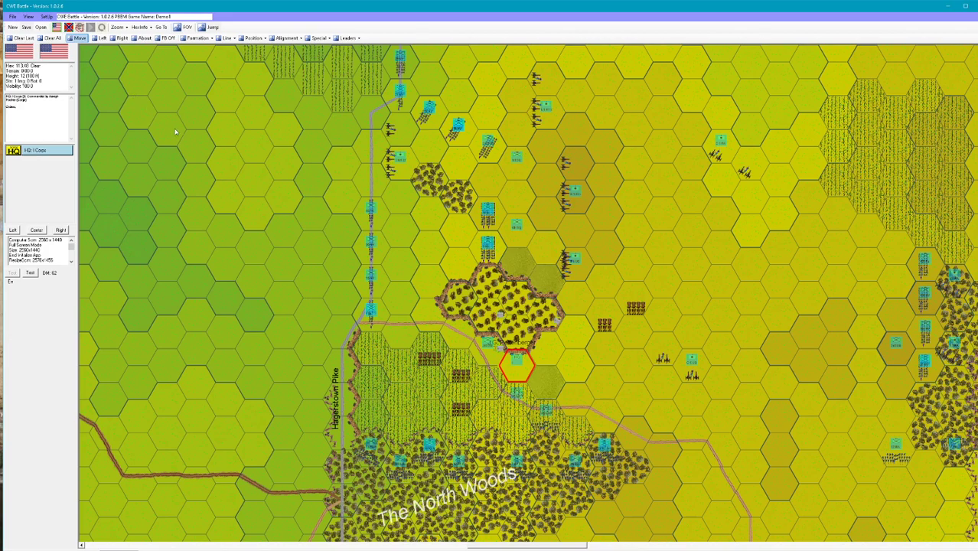
{"action": "mouse_move", "coordinate": [248, 233]}
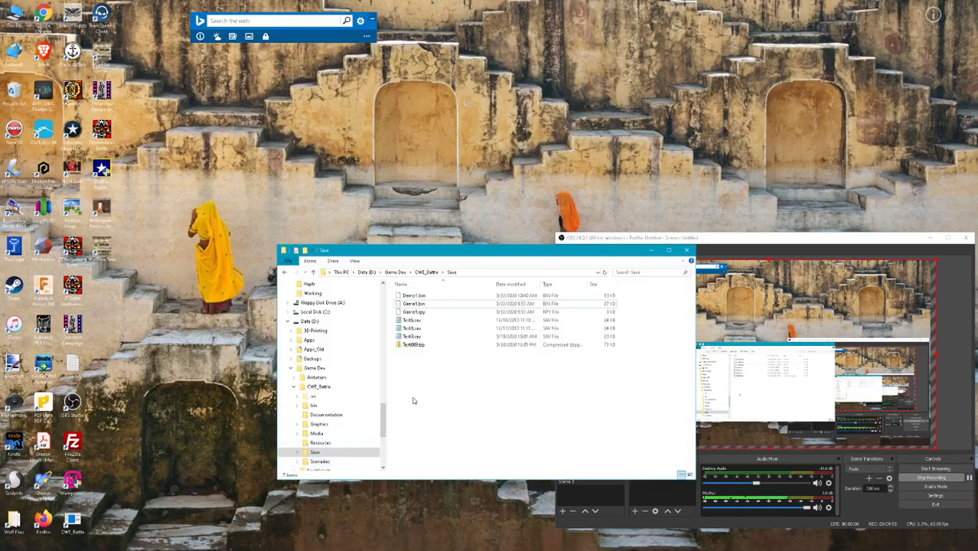
Review the saved game files in the Save folder, then close the Explorer window
{"action": "left_click", "coordinate": [413, 296]}
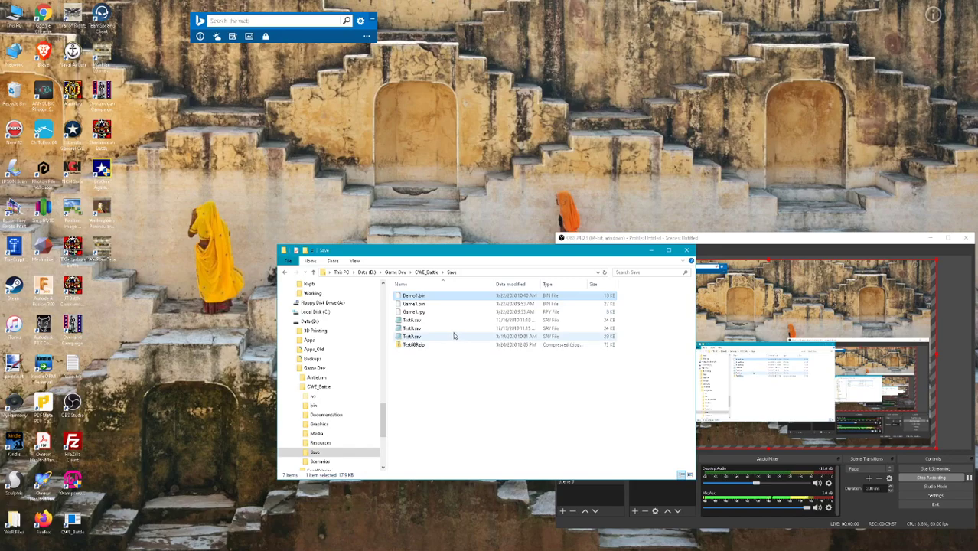
{"action": "left_click", "coordinate": [413, 312]}
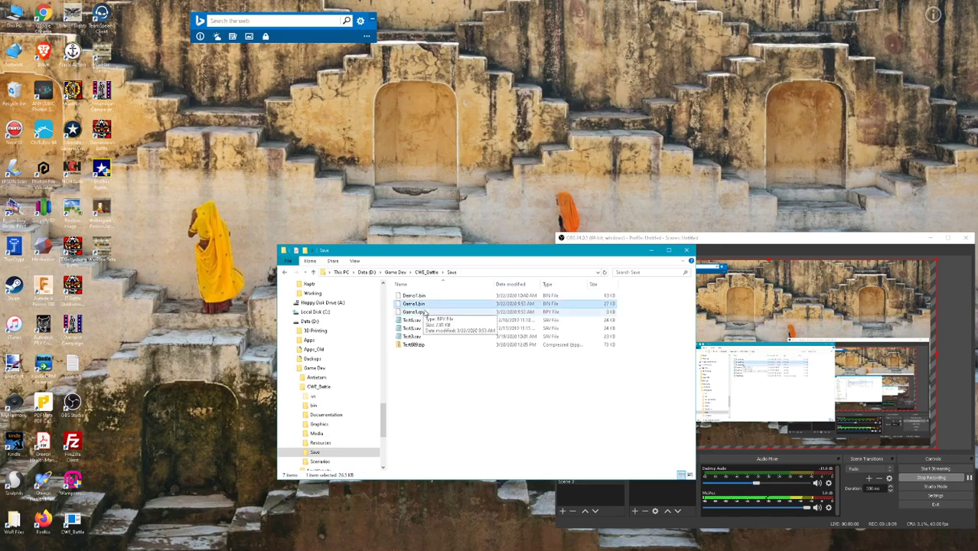
{"action": "left_click", "coordinate": [413, 312]}
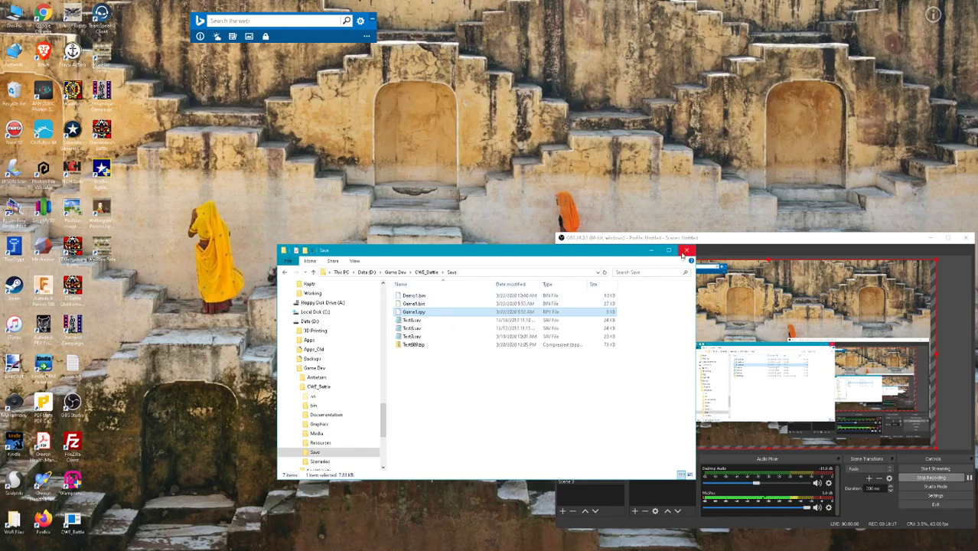
{"action": "mouse_move", "coordinate": [687, 251]}
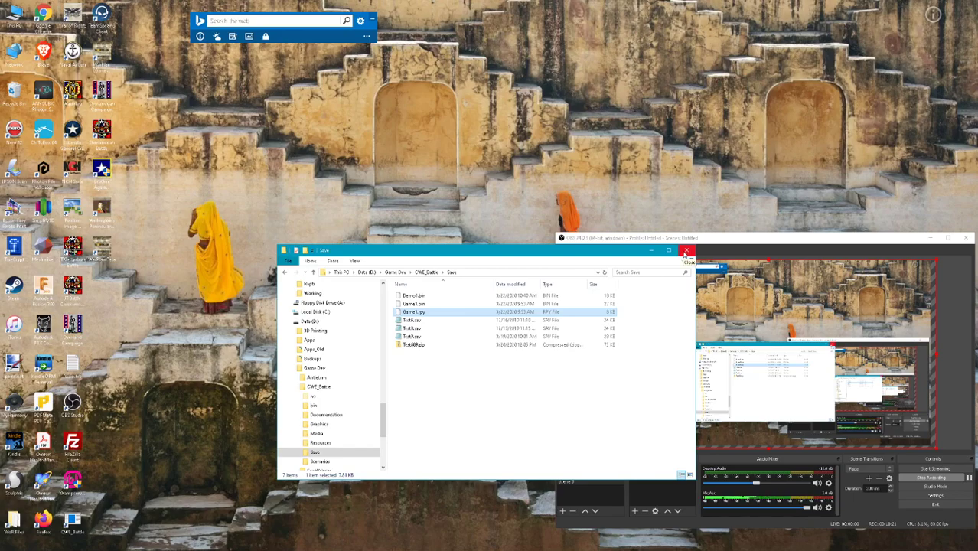
{"action": "left_click", "coordinate": [686, 251]}
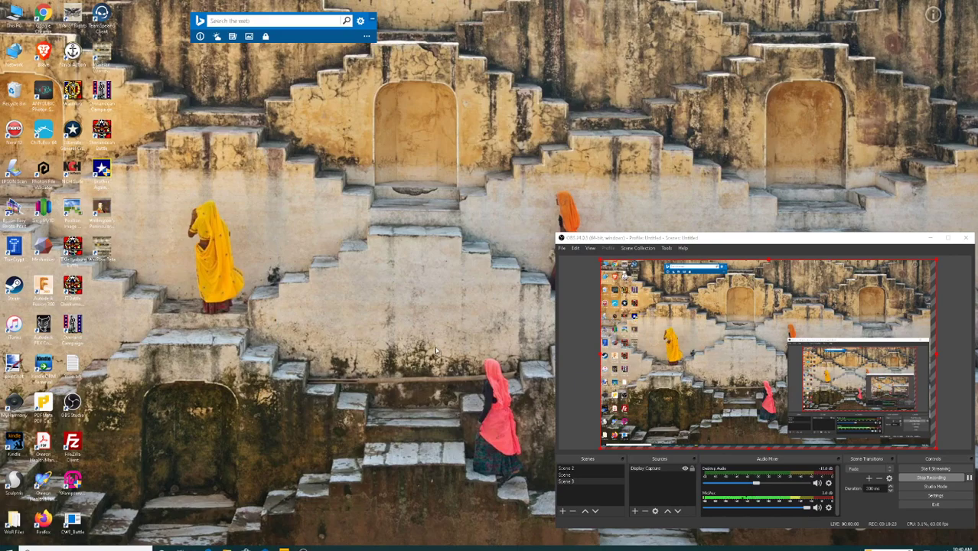